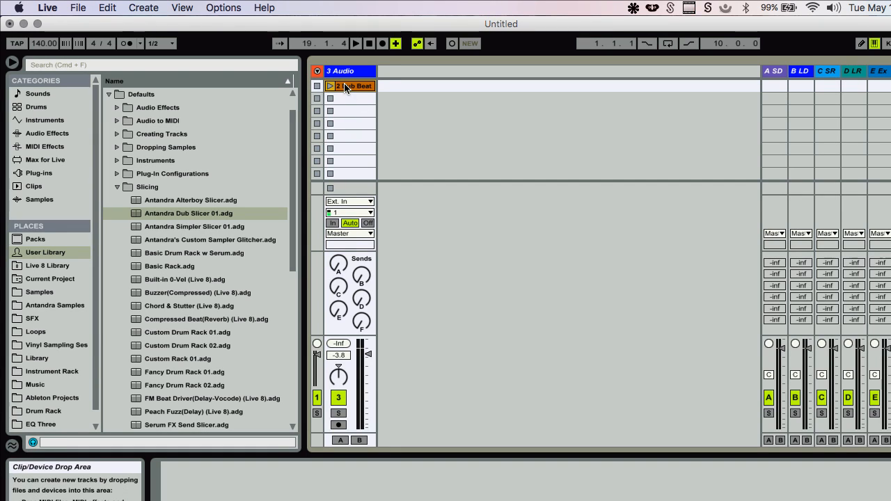
# Select the 2 Dub Beat clip on audio track 3 and launch it
pyautogui.click(350, 86)
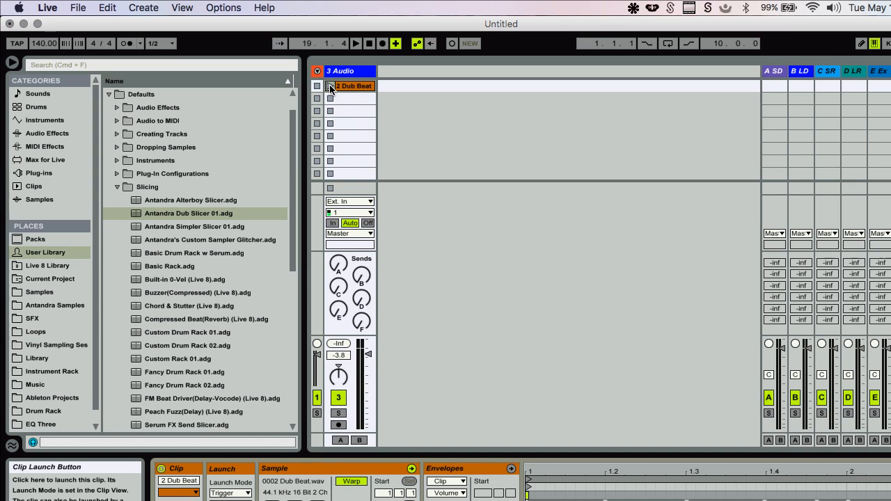
pyautogui.click(328, 86)
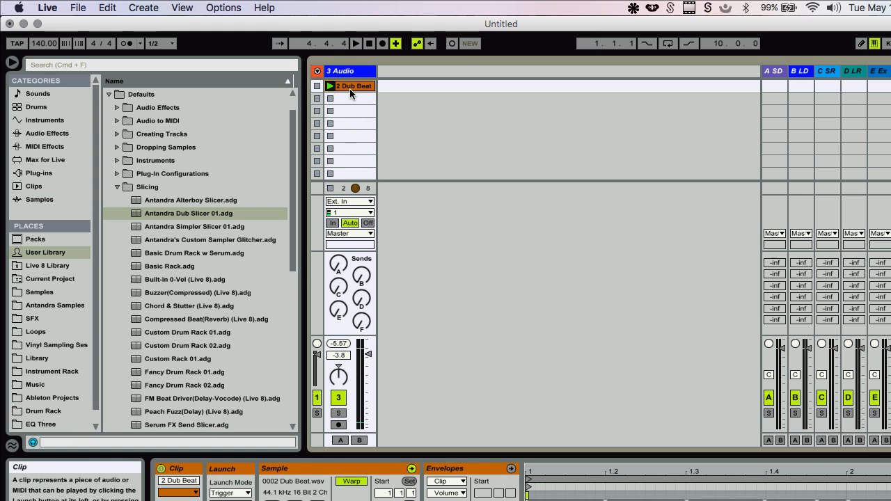
# Choose Slice to New MIDI Track for the clip, one slice per Transient (12 slices)
pyautogui.rightClick(351, 86)
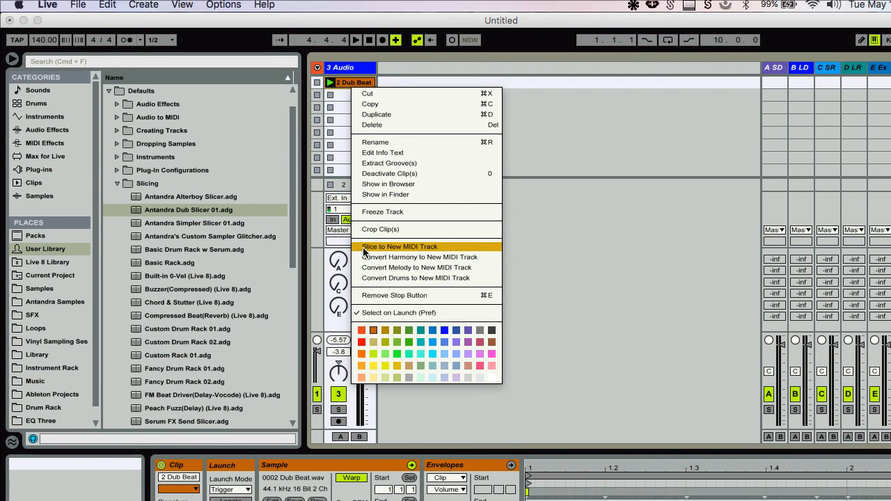
pyautogui.moveTo(409, 249)
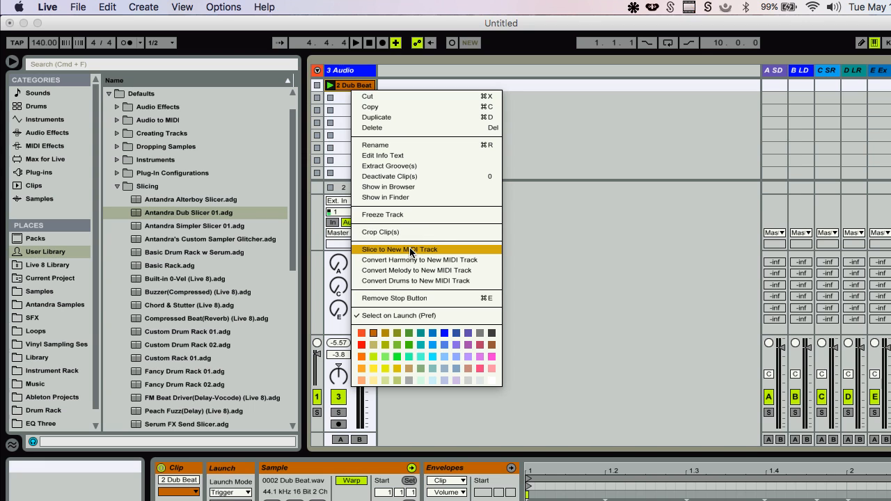
pyautogui.click(400, 249)
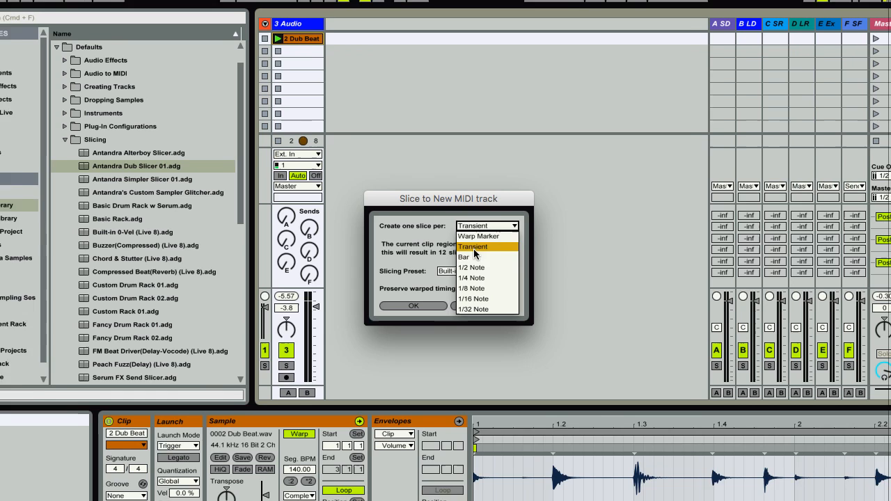
pyautogui.click(474, 246)
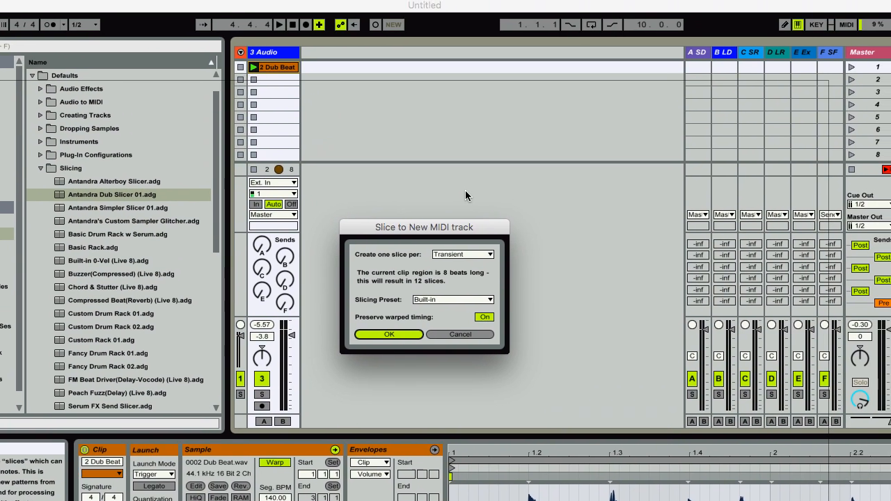
# Confirm the slicing and launch the new sliced 2 Dub Beat MIDI clip through its 12-slice rack
pyautogui.click(389, 334)
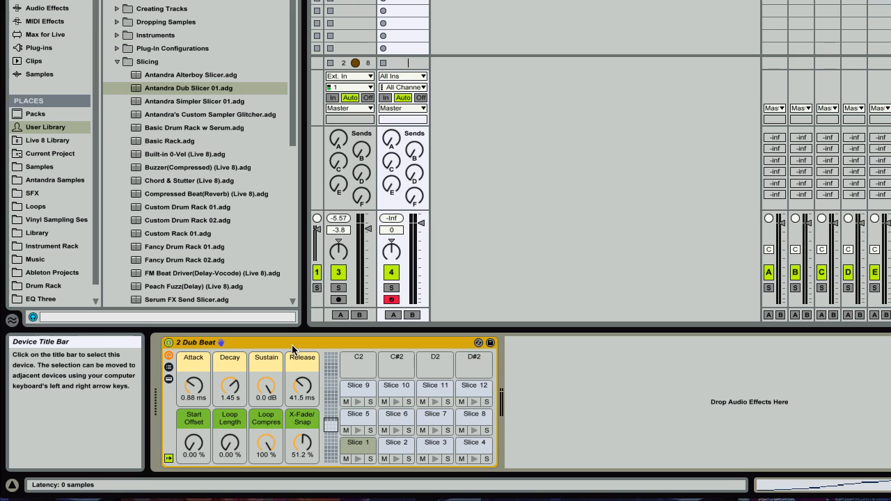
pyautogui.moveTo(202, 384)
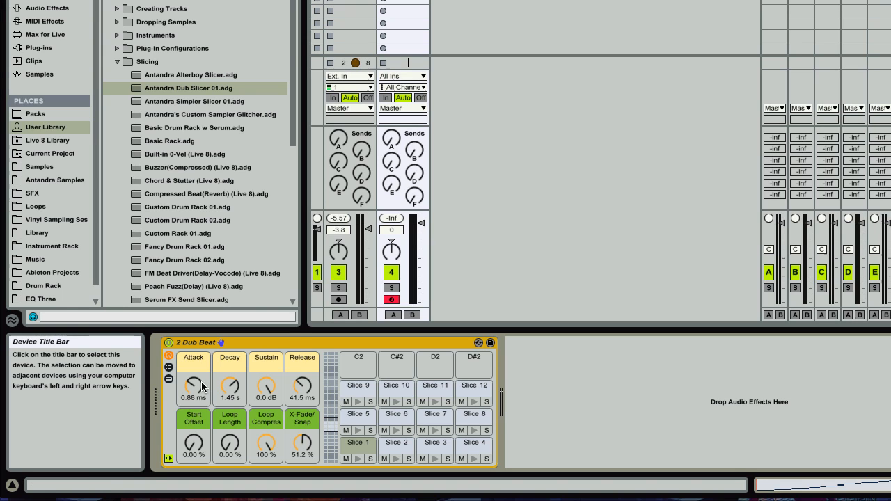
pyautogui.moveTo(358, 386)
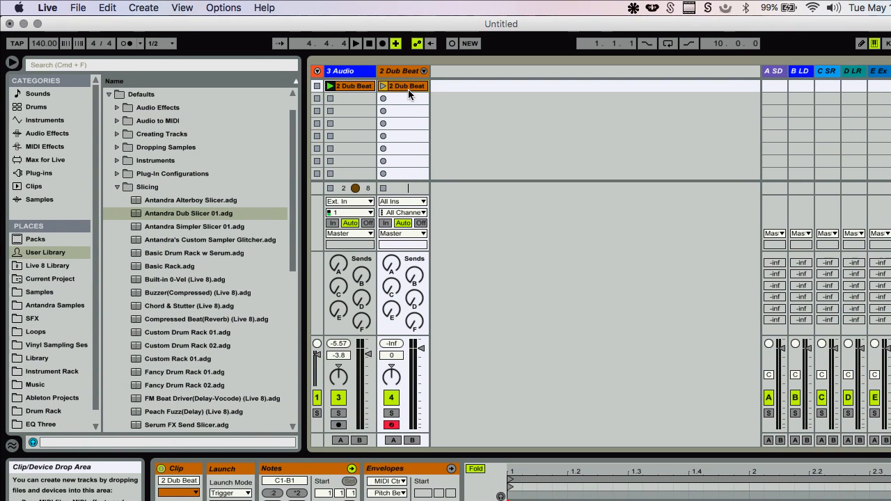
pyautogui.click(403, 86)
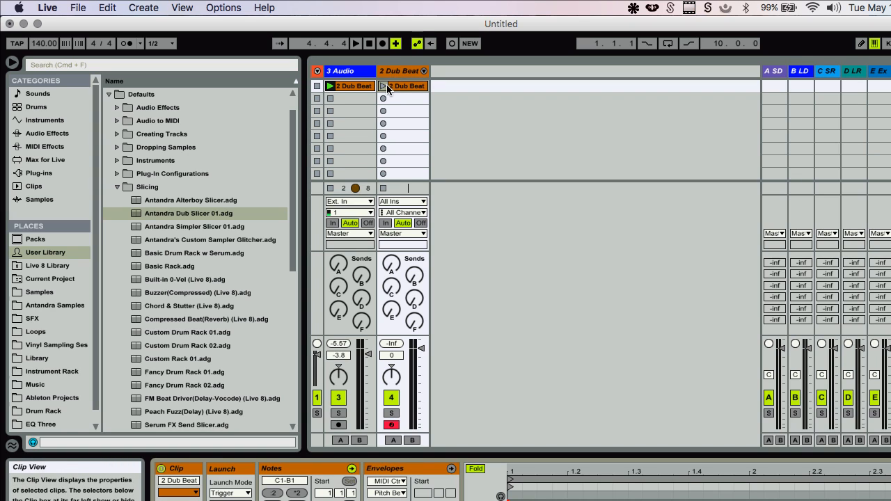
pyautogui.click(384, 86)
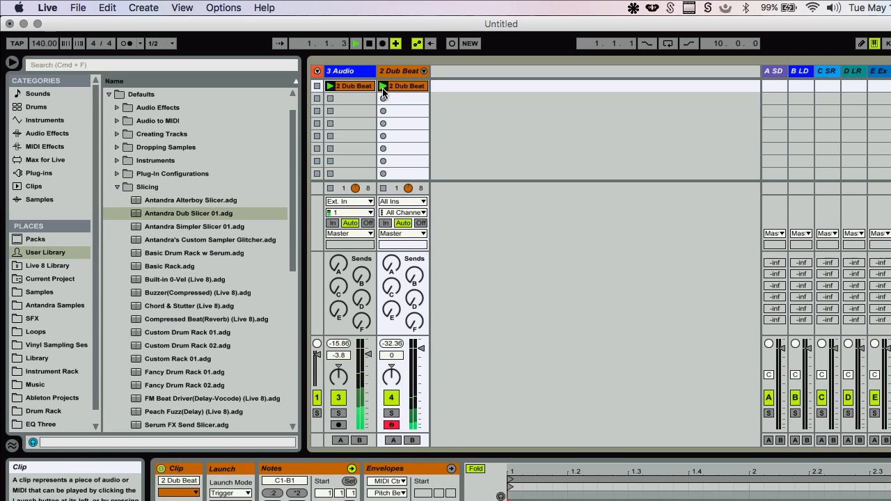
pyautogui.click(320, 87)
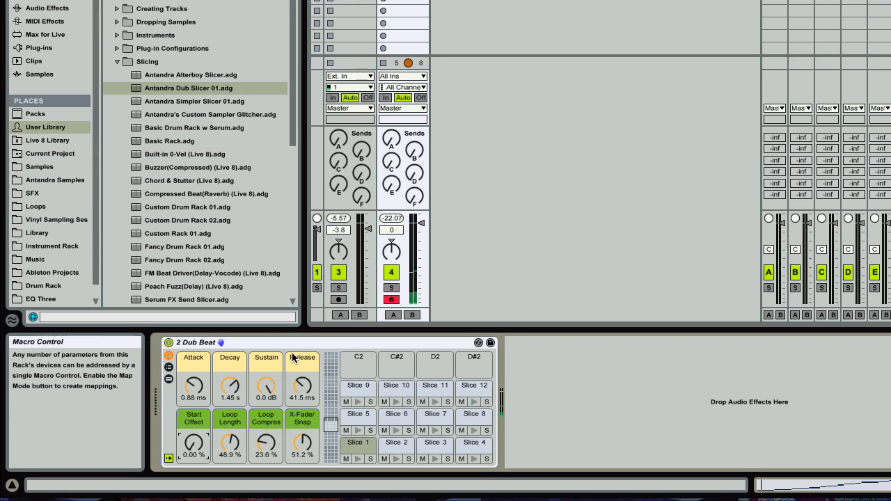
pyautogui.moveTo(245, 343)
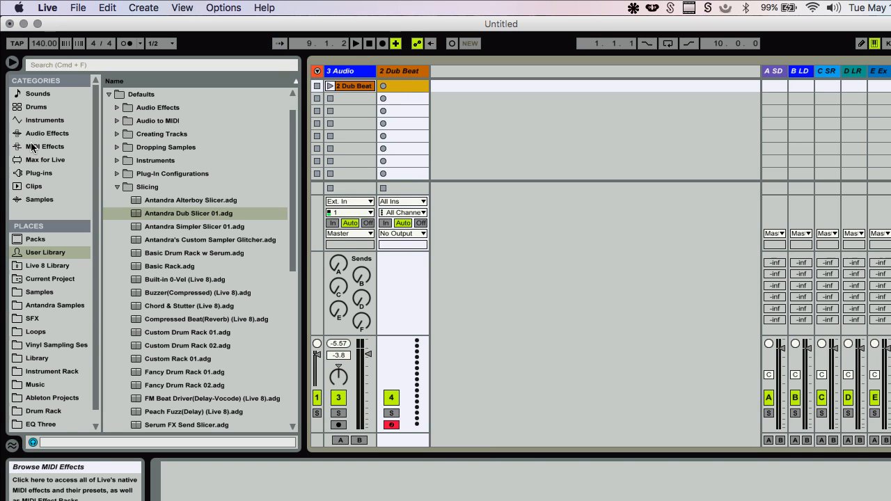
# Load a Simpler with the Ob Saw sample onto the Drum Rack's C2 pad from the Instruments list
pyautogui.click(45, 119)
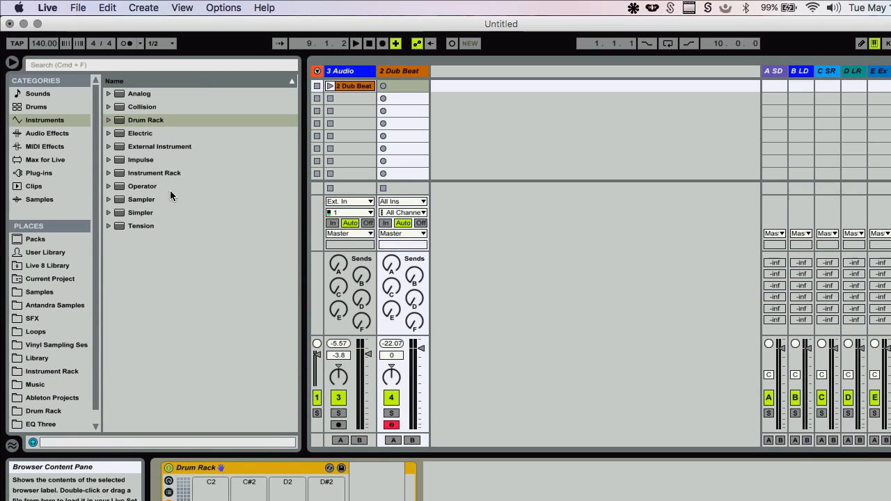
pyautogui.moveTo(142, 206)
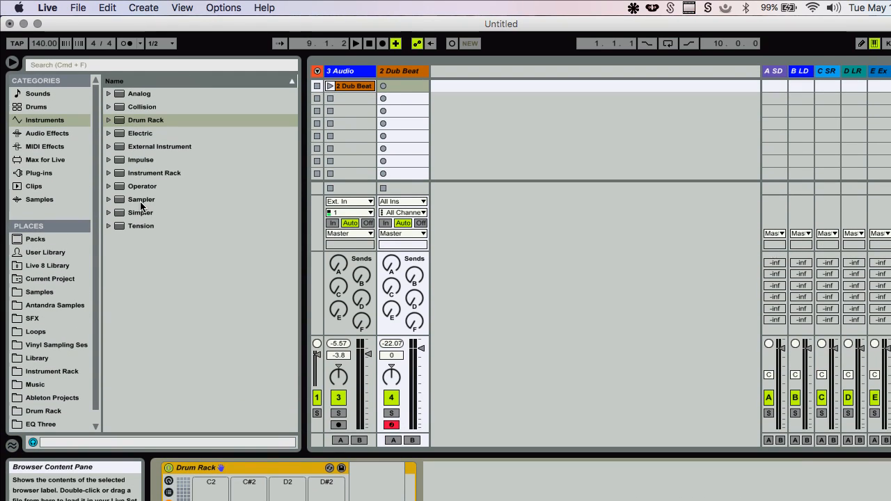
pyautogui.moveTo(139, 159)
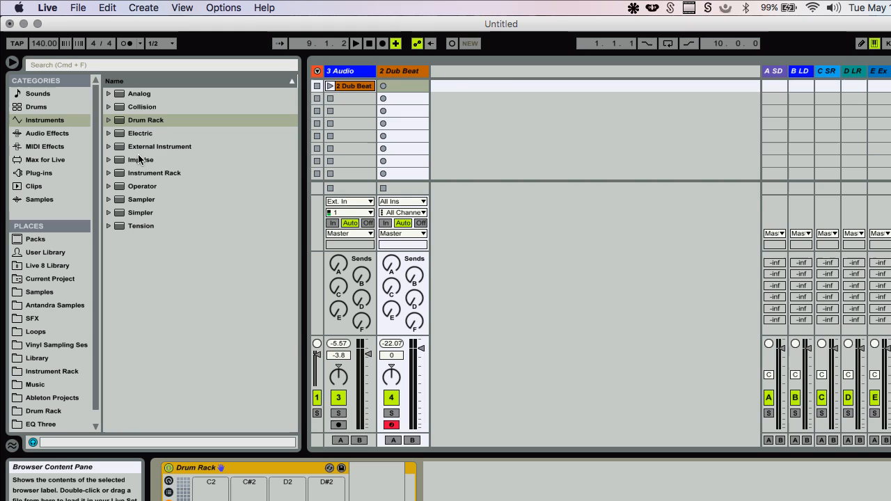
pyautogui.moveTo(142, 128)
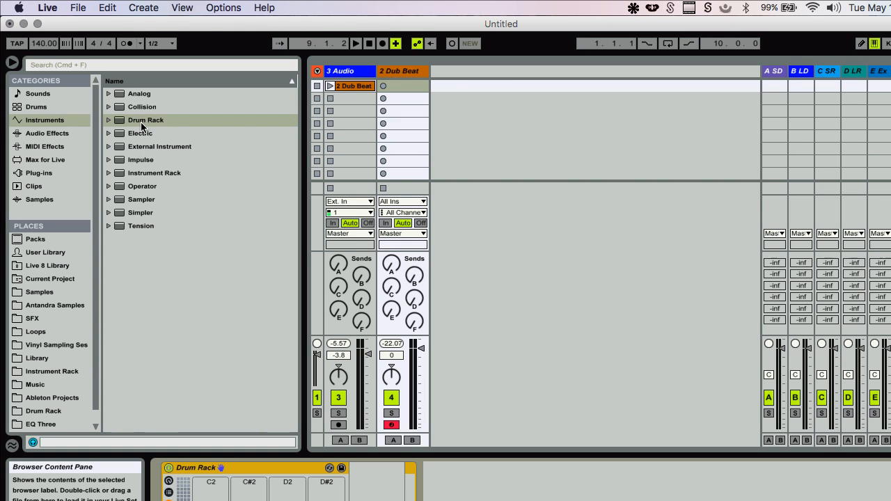
pyautogui.moveTo(140, 211)
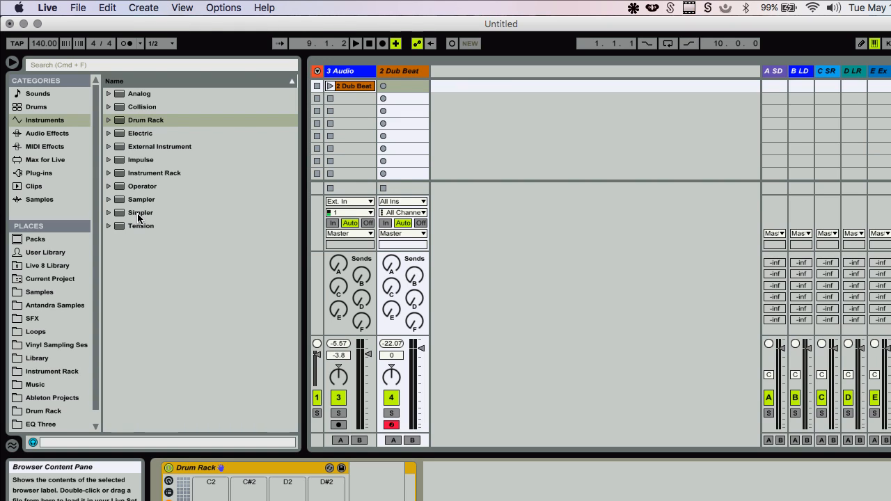
pyautogui.moveTo(133, 202)
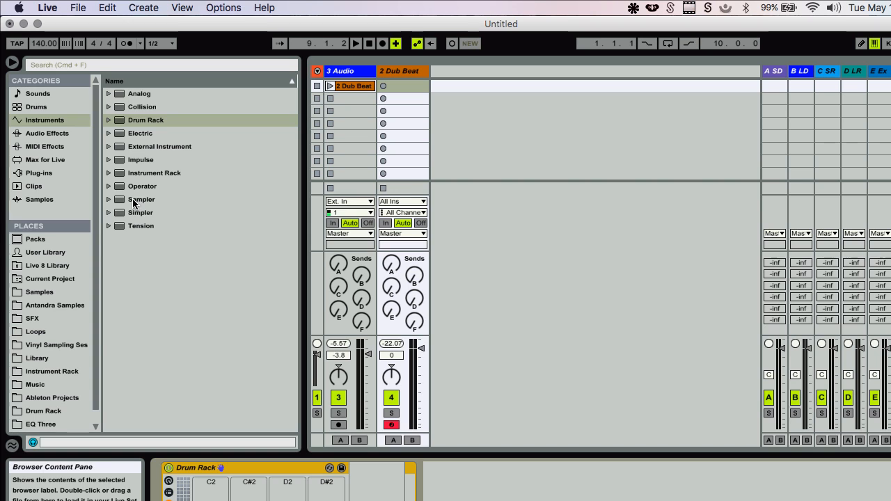
pyautogui.click(139, 211)
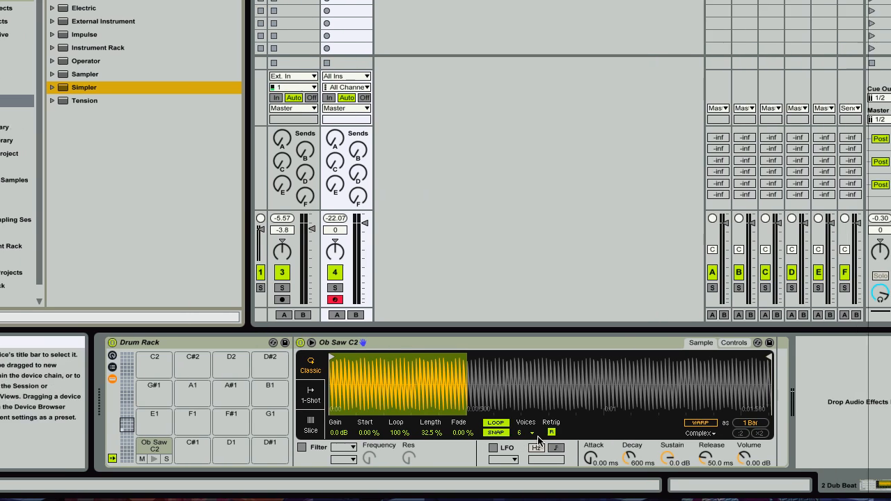
# Map Simpler's sample Length to Macro 1 and Filter Frequency to Macro 2
pyautogui.click(679, 342)
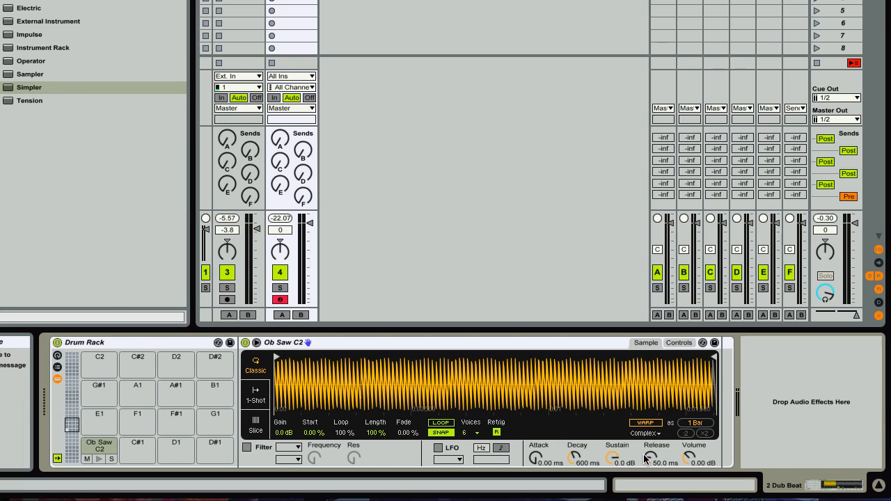
pyautogui.rightClick(651, 460)
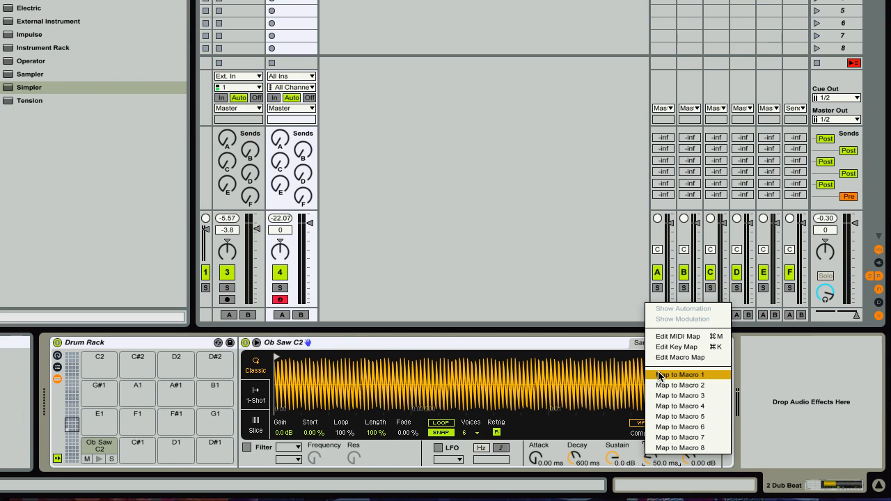
pyautogui.click(683, 374)
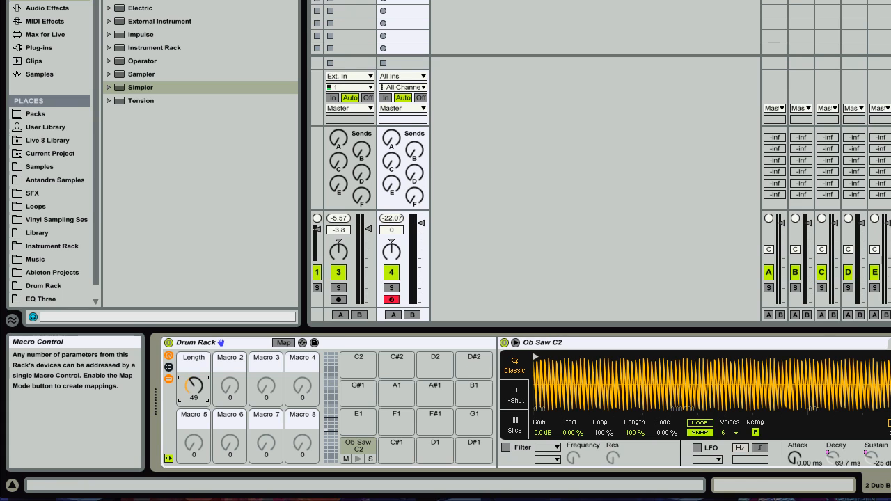
pyautogui.moveTo(454, 394)
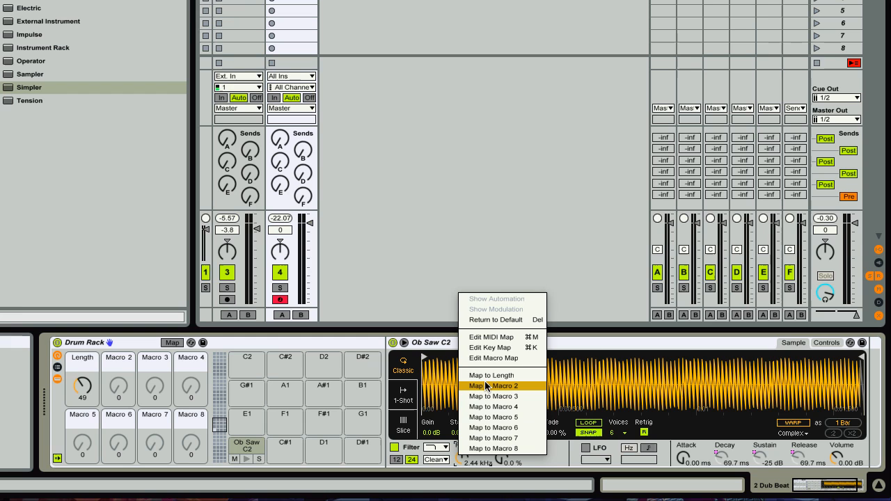
pyautogui.click(491, 385)
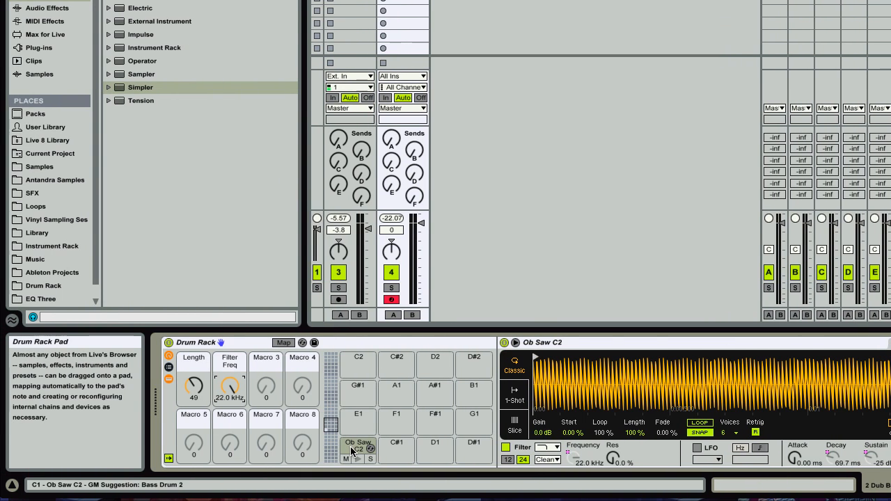
# Select the Ob Saw C2 pad and show its chain with note Input/Output settings
pyautogui.click(168, 368)
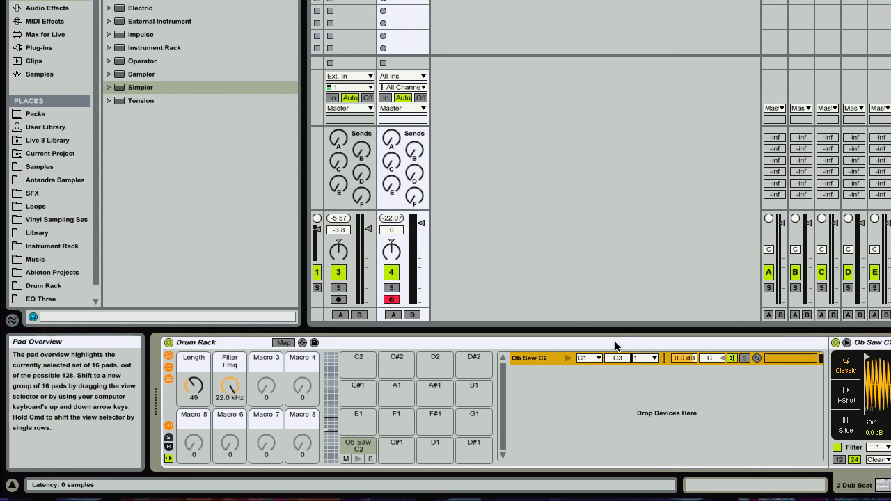
pyautogui.moveTo(169, 426)
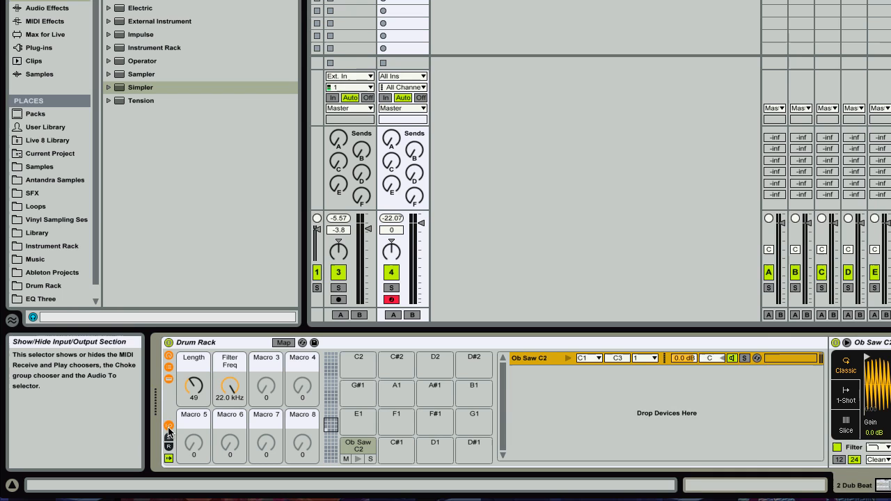
pyautogui.click(531, 358)
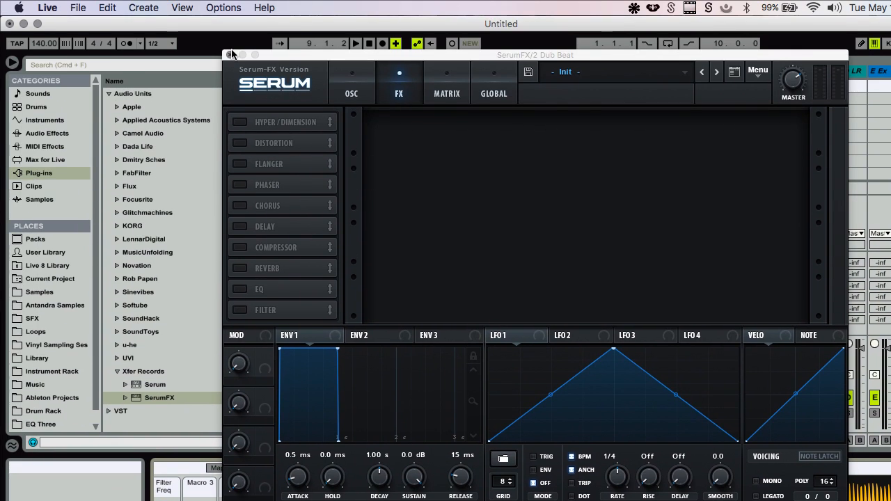
# Close SerumFX and find the Max for Live Dirty Spring reverb for a second return chain
pyautogui.click(231, 53)
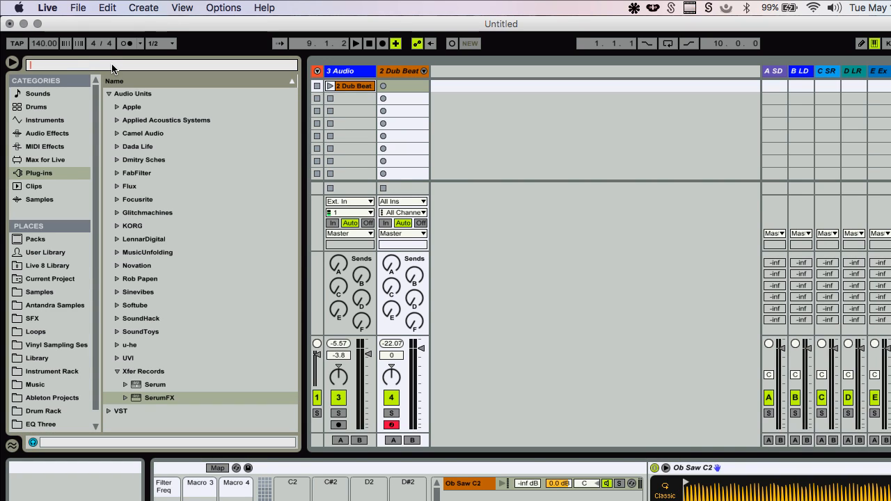
pyautogui.write('spring')
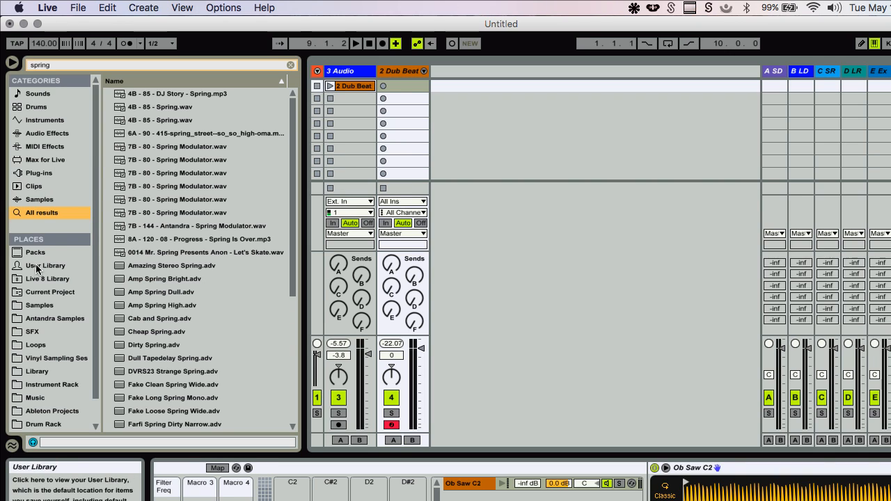
pyautogui.click(44, 158)
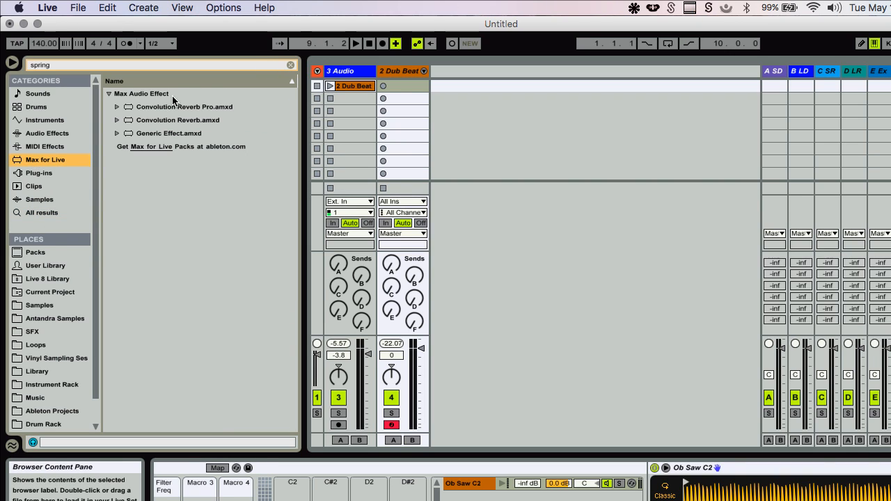
pyautogui.click(117, 106)
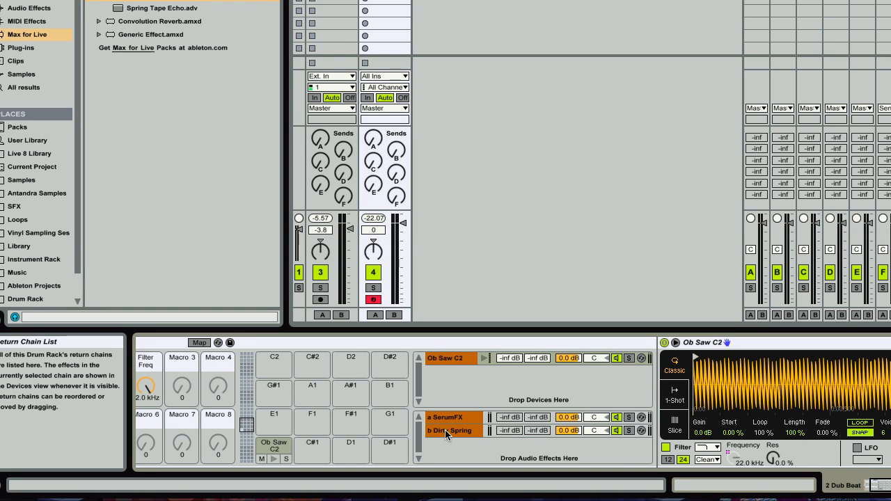
# Hide pads and macros, then show the SerumFX return chain's devices
pyautogui.click(446, 418)
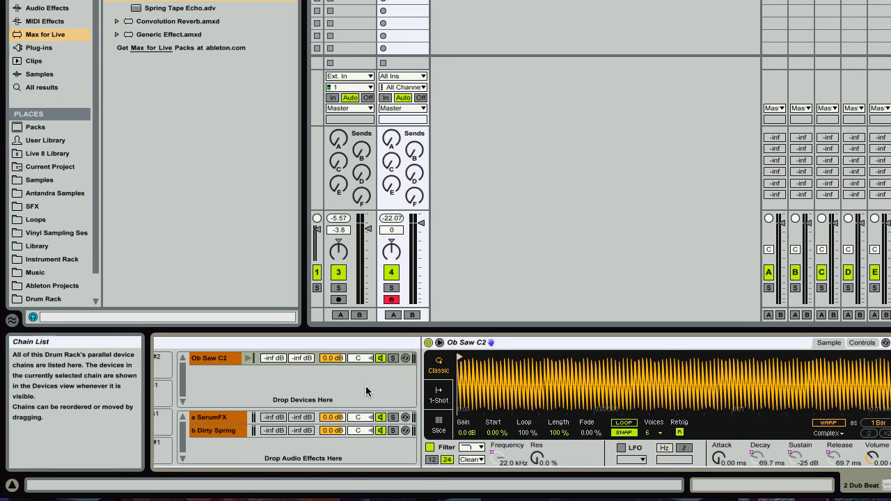
pyautogui.click(210, 418)
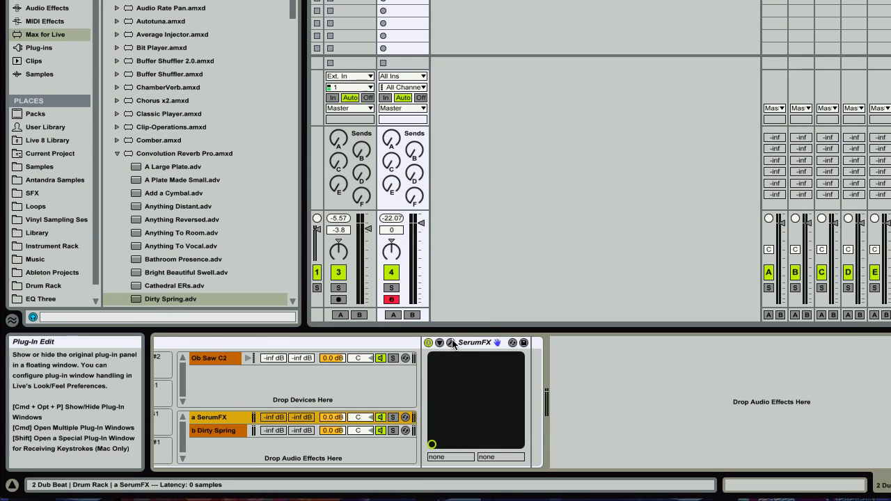
# Enable and adjust the Delay effect inside the SerumFX plugin window
pyautogui.click(450, 342)
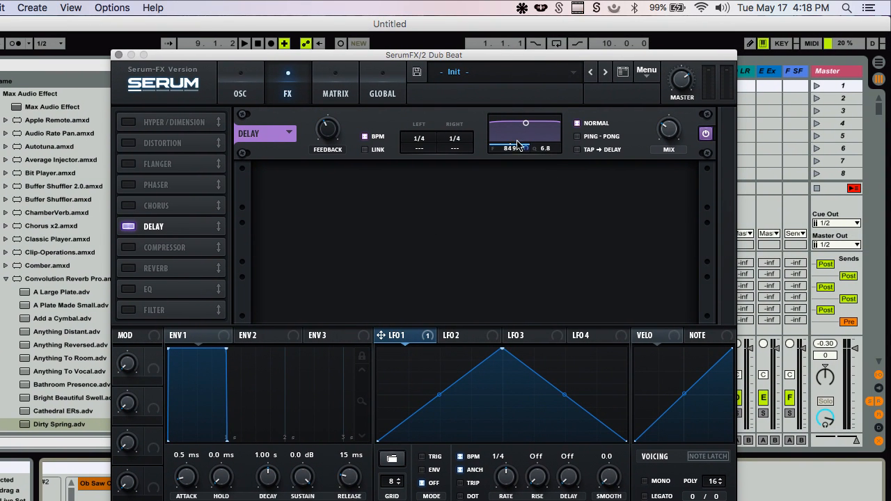
pyautogui.moveTo(526, 123); pyautogui.dragTo(524, 146)
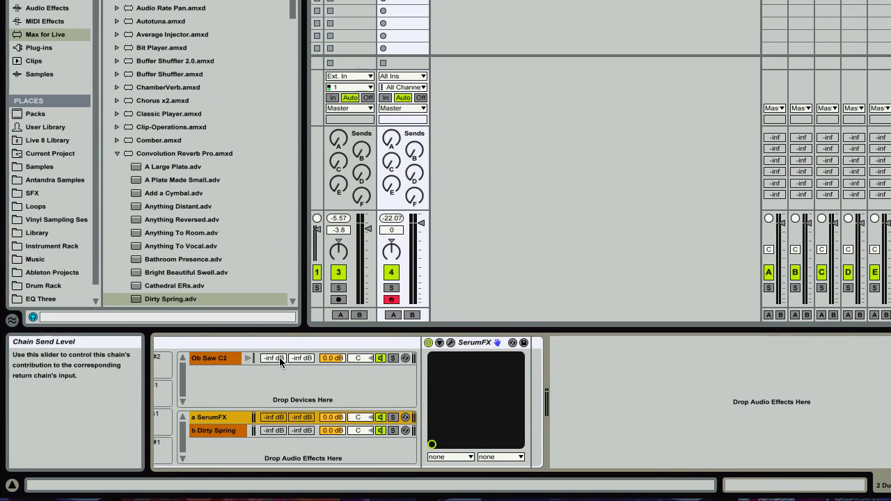
# Map the chain send levels to Macros 3 and 4, named Serum FX and Spring Reverb
pyautogui.click(209, 358)
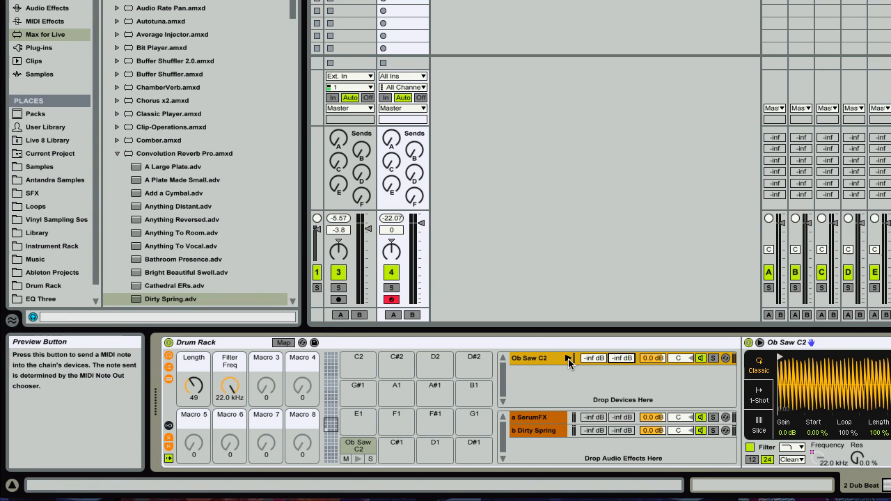
pyautogui.rightClick(568, 362)
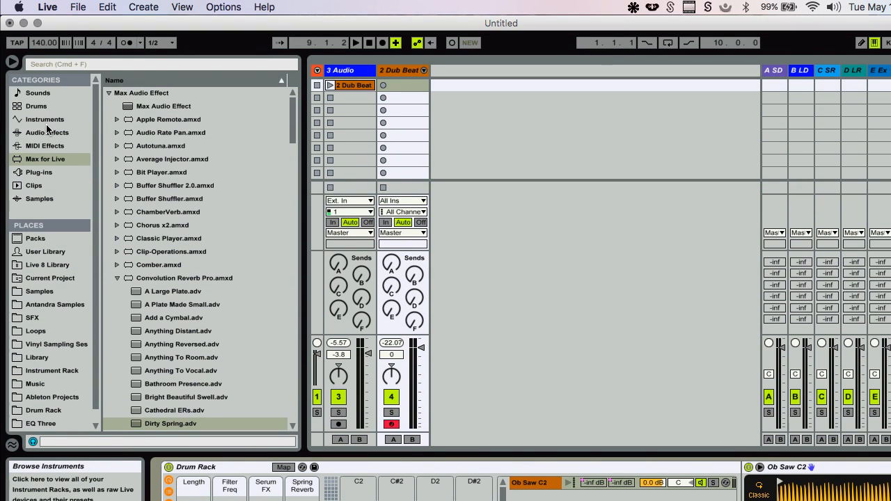
pyautogui.click(47, 132)
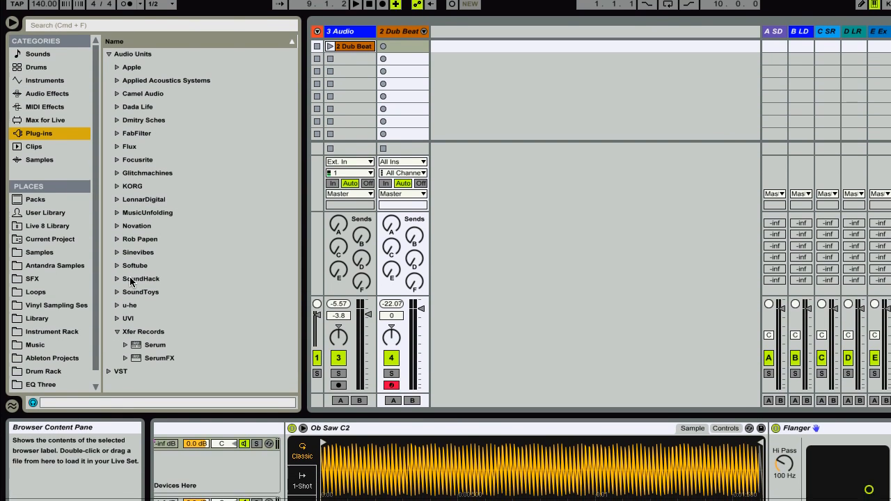
# Create a third return chain and place an Audio Effect Rack with two chains on it
pyautogui.click(117, 331)
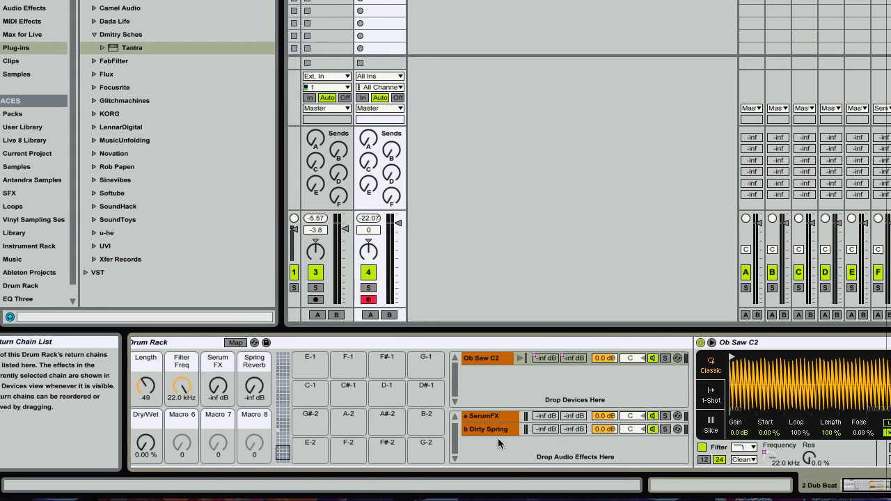
pyautogui.rightClick(496, 442)
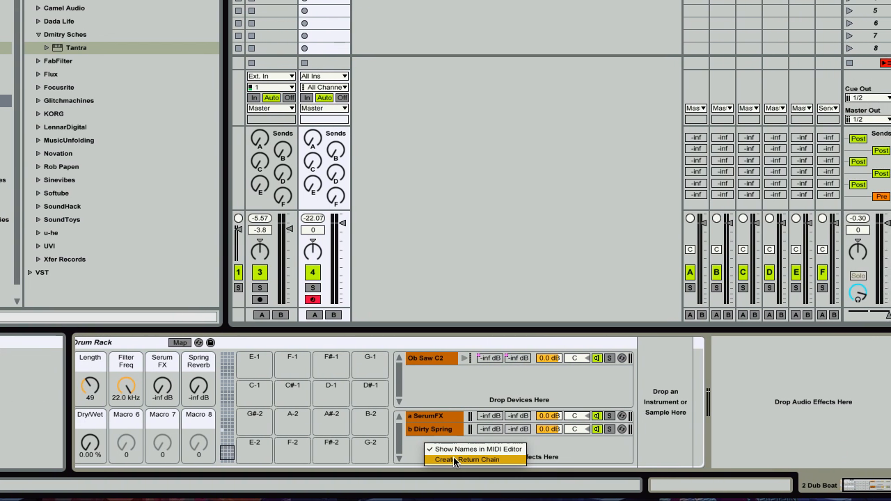
pyautogui.click(473, 459)
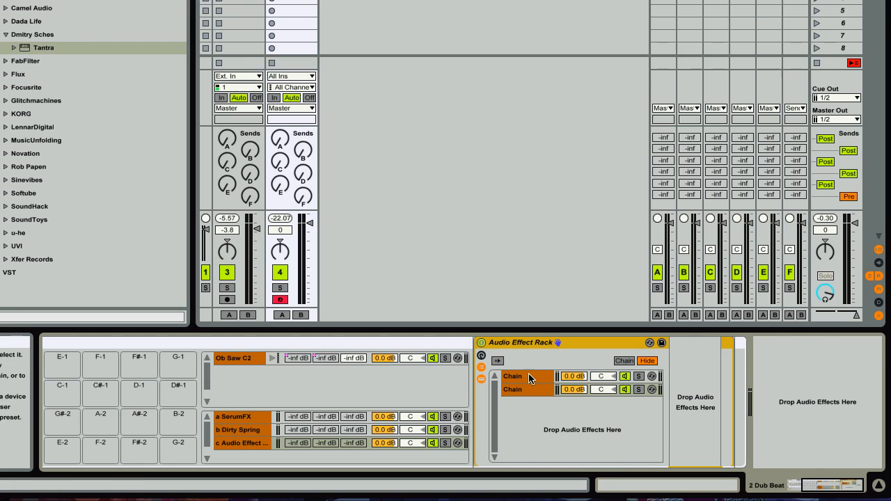
# Name the chains tantra and utility, with the Utility device's Phz-L and Phz-R inverted
pyautogui.click(512, 390)
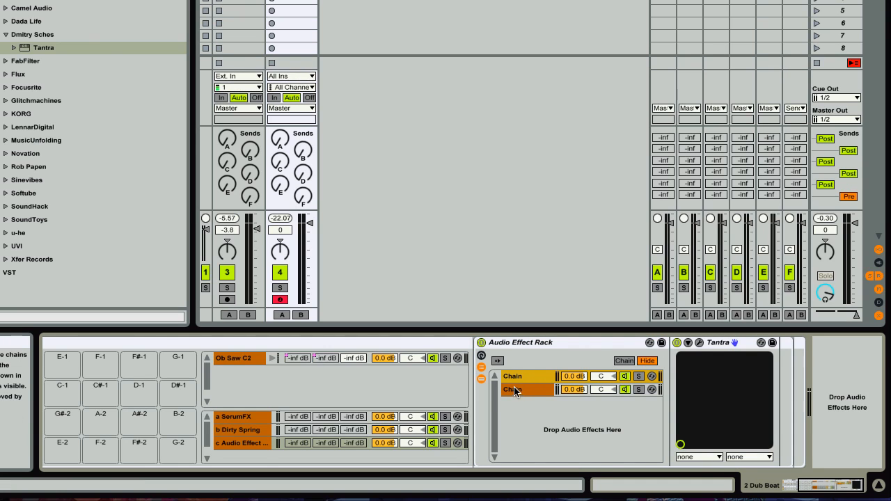
pyautogui.write('tantra')
pyautogui.write('utility')
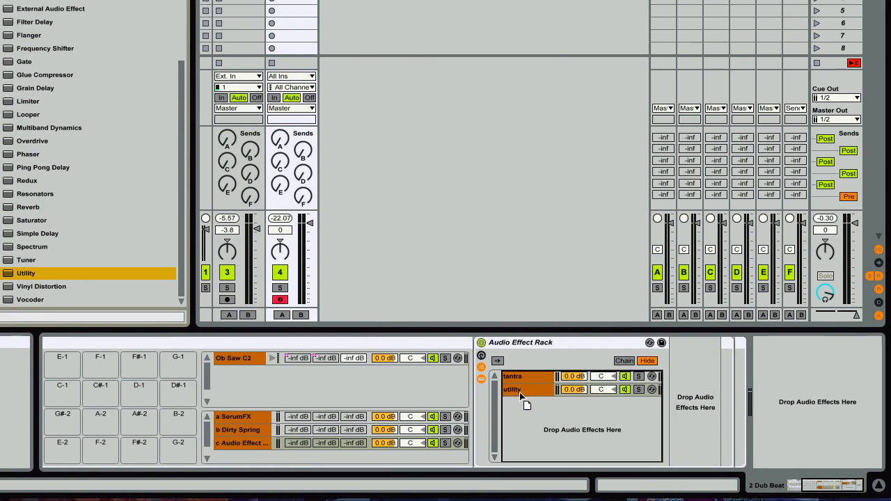
pyautogui.click(512, 390)
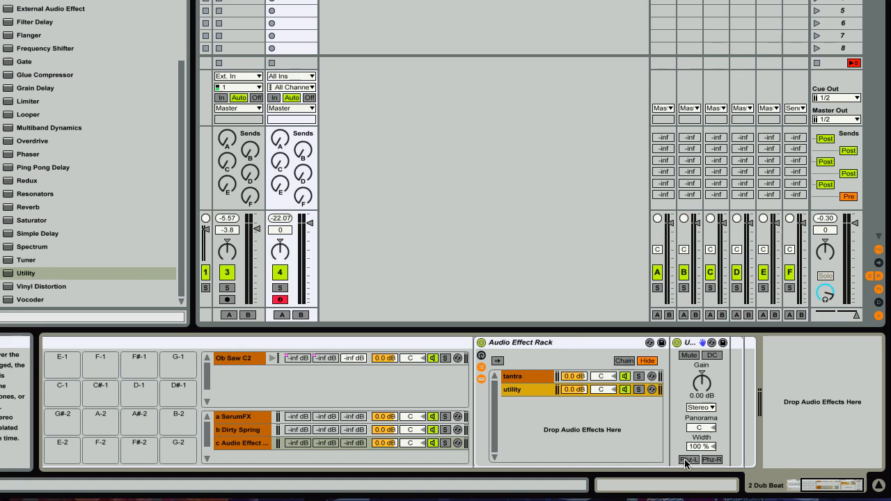
pyautogui.click(689, 459)
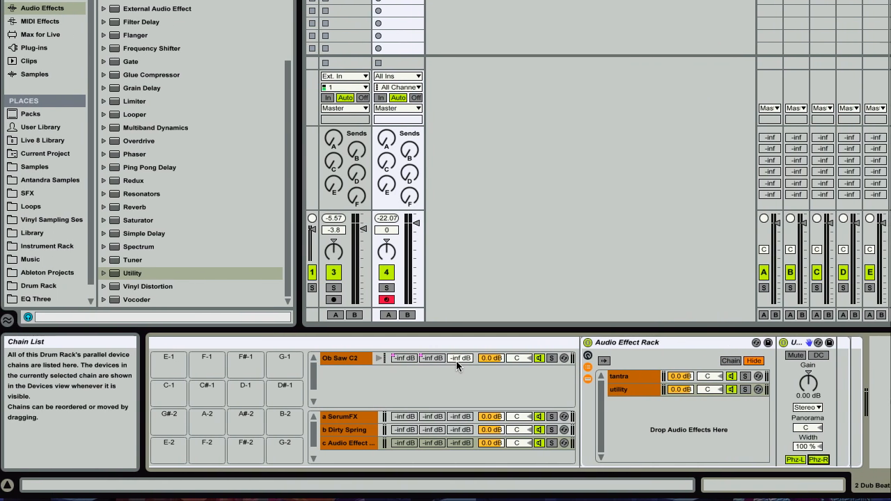
pyautogui.click(340, 358)
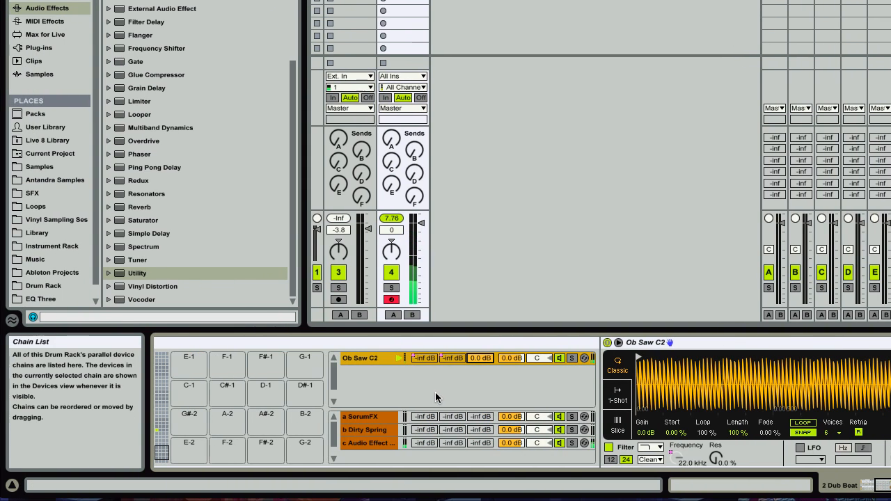
# Load a factory tremolo preset in Tantra and set the Dry/Wet macro to 100%
pyautogui.click(365, 442)
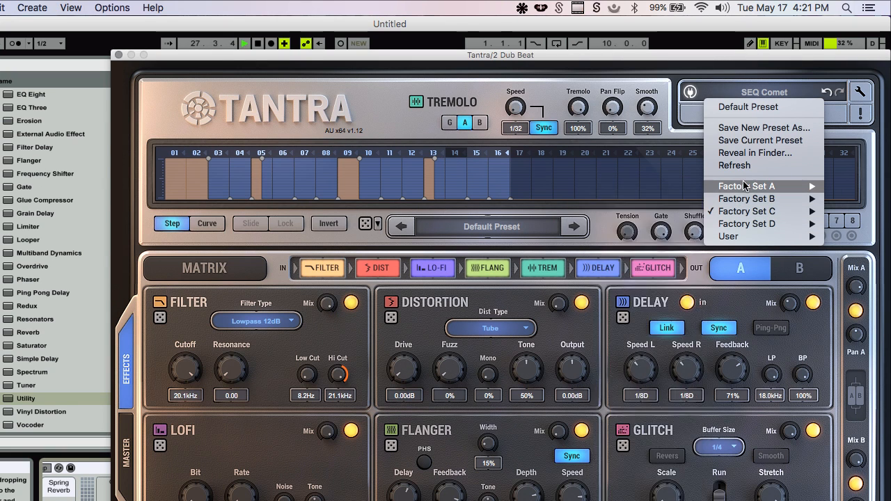
pyautogui.click(746, 187)
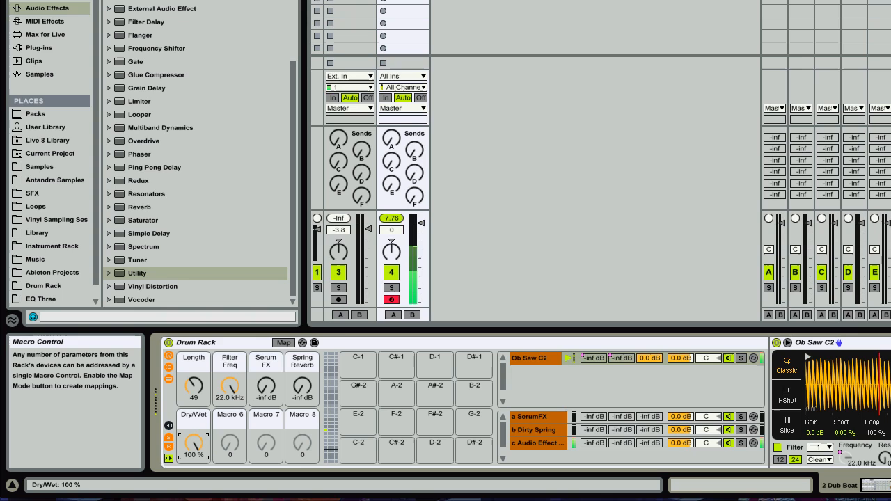
pyautogui.moveTo(193, 420)
pyautogui.write('Flanger')
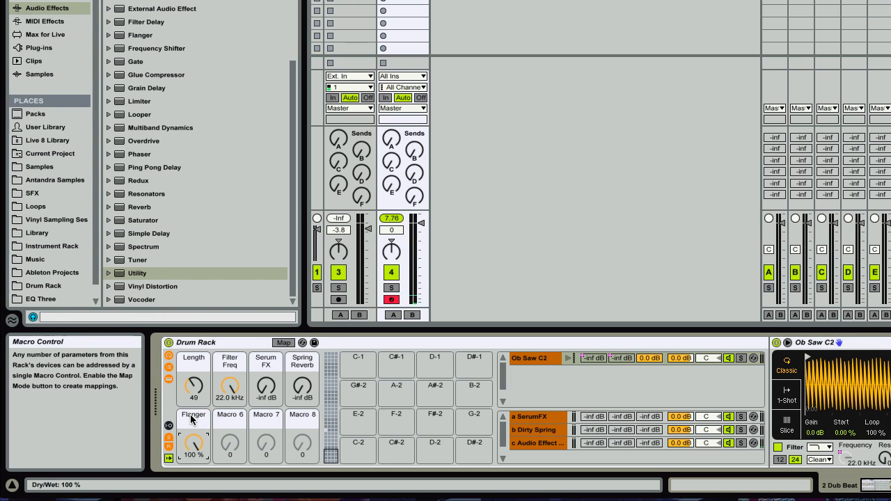
pyautogui.moveTo(528, 389)
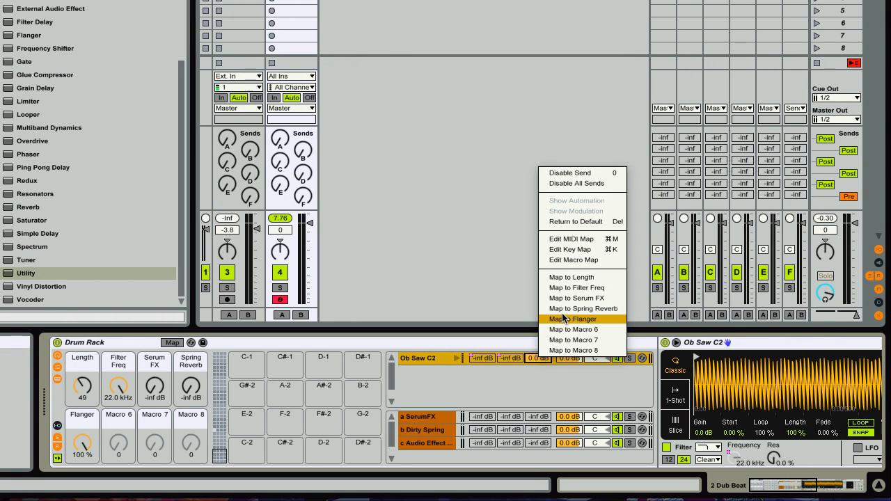
# Map the Ob Saw C2 chain's send to the Flanger macro
pyautogui.click(567, 319)
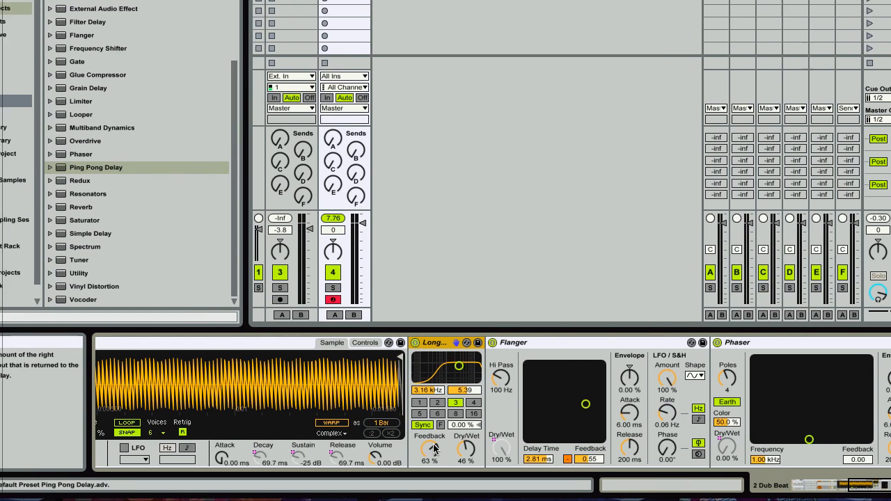
# Map the Ping Pong Delay's Dry/Wet to Macro 8 and name it Ping Pong
pyautogui.rightClick(431, 449)
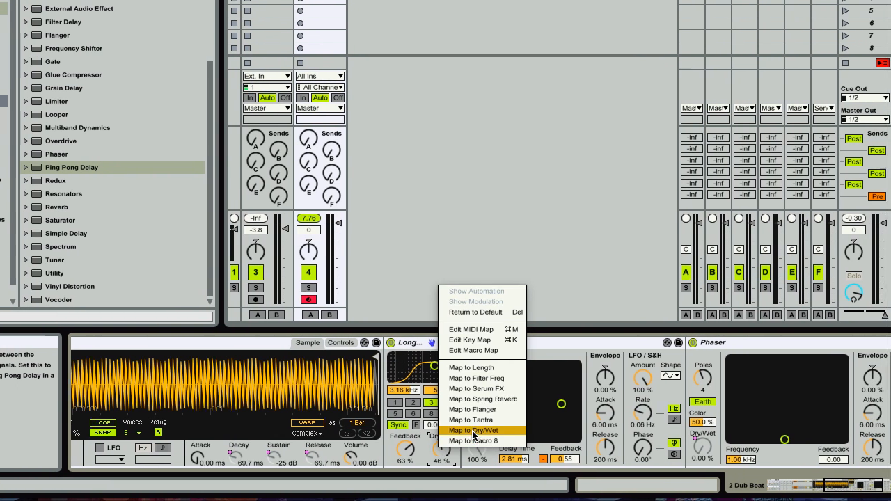
pyautogui.click(475, 429)
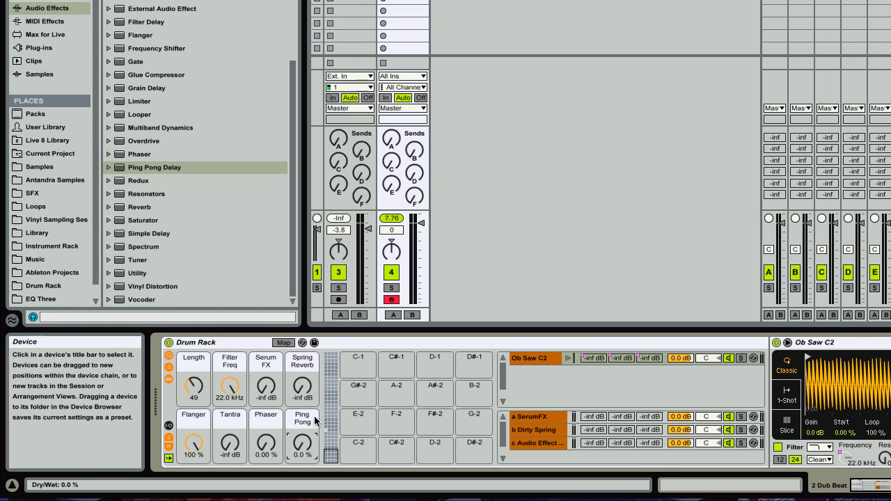
pyautogui.moveTo(267, 362)
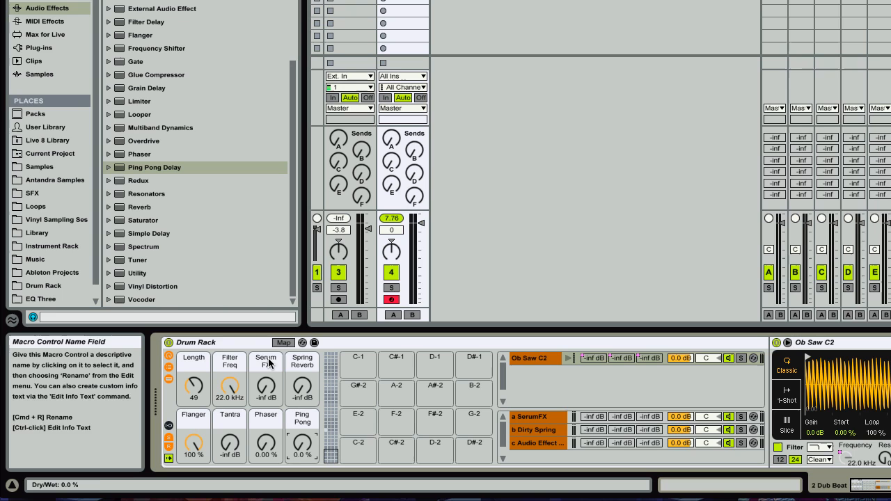
pyautogui.click(529, 416)
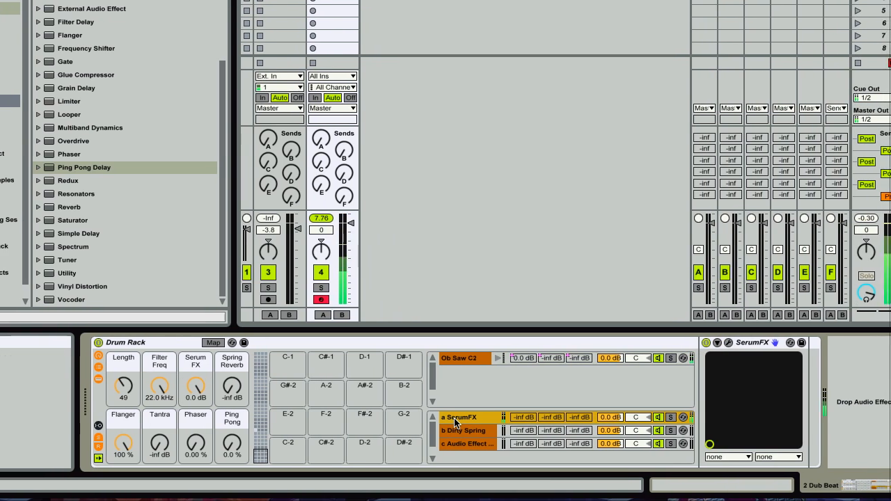
# Enable a Phaser in an empty Serum FX slot after the delay and compressor
pyautogui.doubleClick(457, 417)
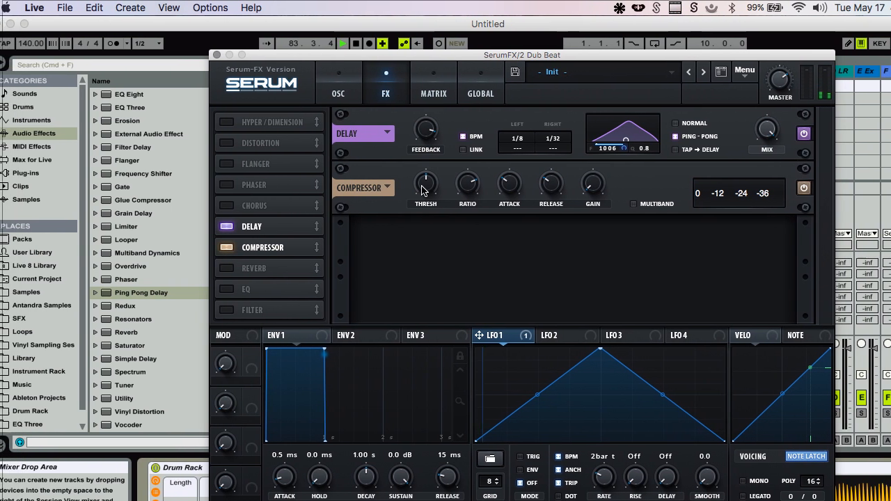
pyautogui.click(240, 183)
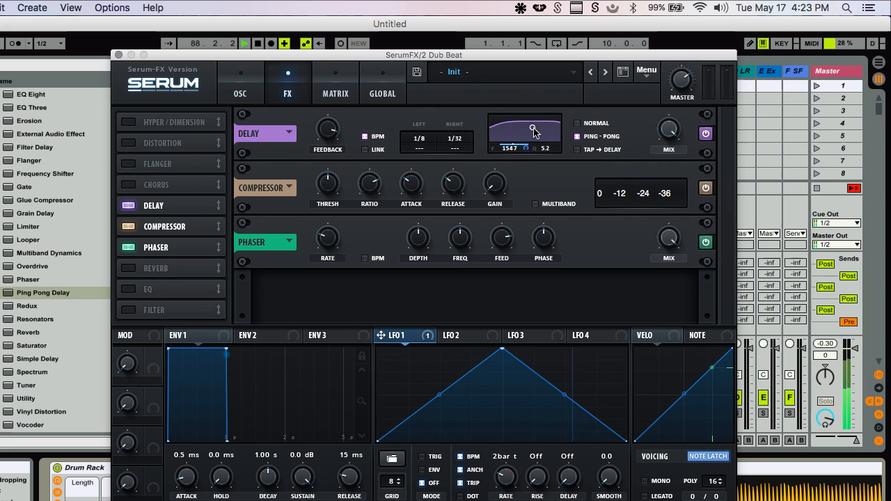
pyautogui.moveTo(532, 130); pyautogui.dragTo(534, 139)
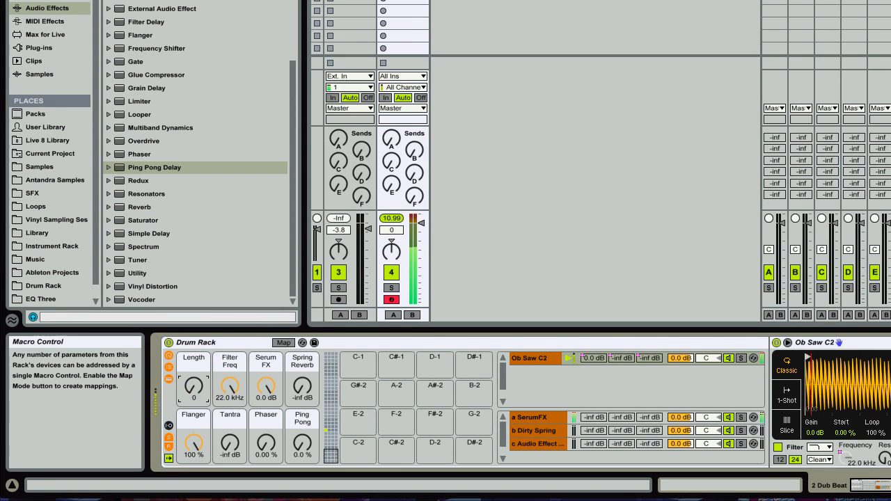
# Lower the Phaser's frequency and raise its feedback and LFO amount
pyautogui.moveTo(194, 387); pyautogui.dragTo(193, 355)
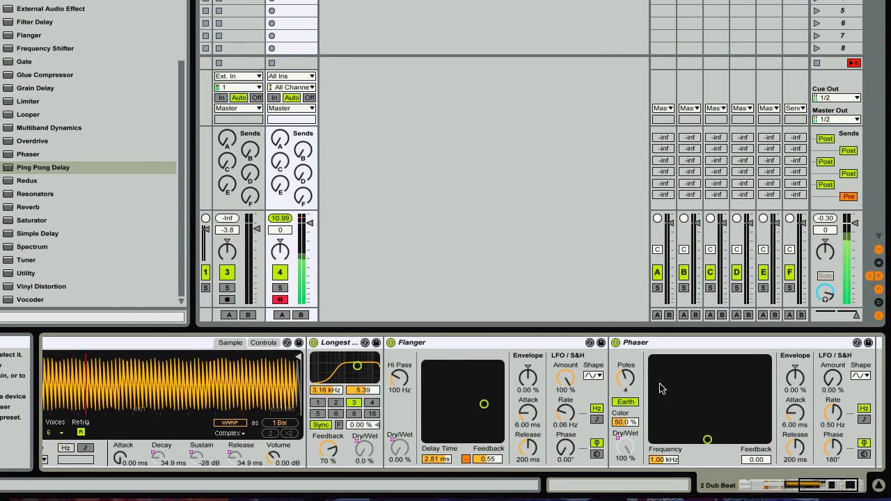
pyautogui.moveTo(708, 440); pyautogui.dragTo(693, 390)
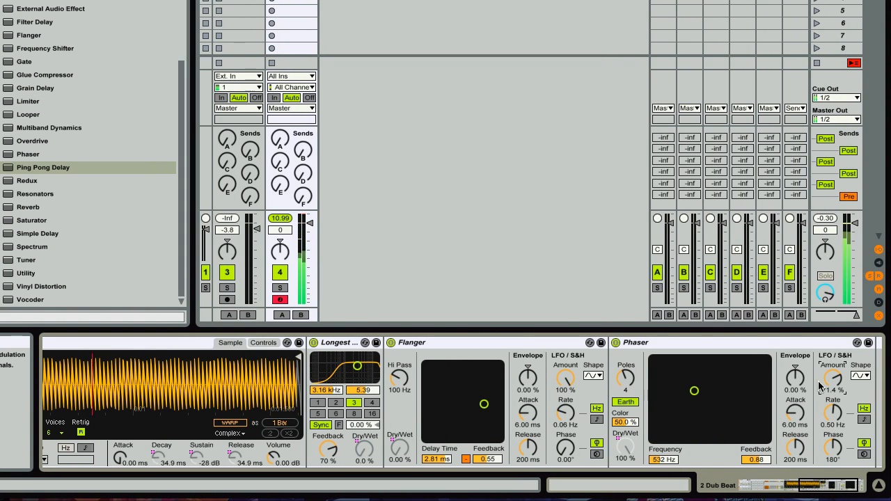
pyautogui.moveTo(694, 390); pyautogui.dragTo(703, 399)
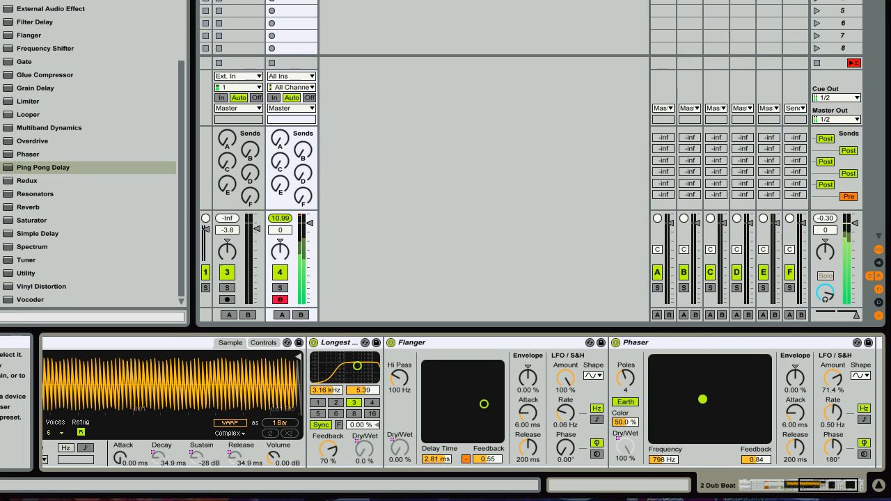
pyautogui.moveTo(703, 399); pyautogui.dragTo(688, 416)
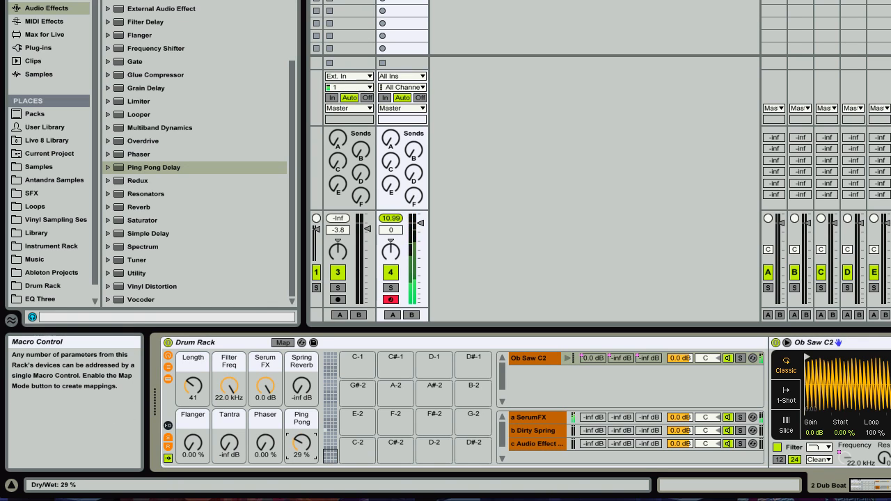
# Turn the Ping Pong macro to 0%, keeping the Serum FX send at -inf dB
pyautogui.moveTo(301, 446); pyautogui.dragTo(301, 459)
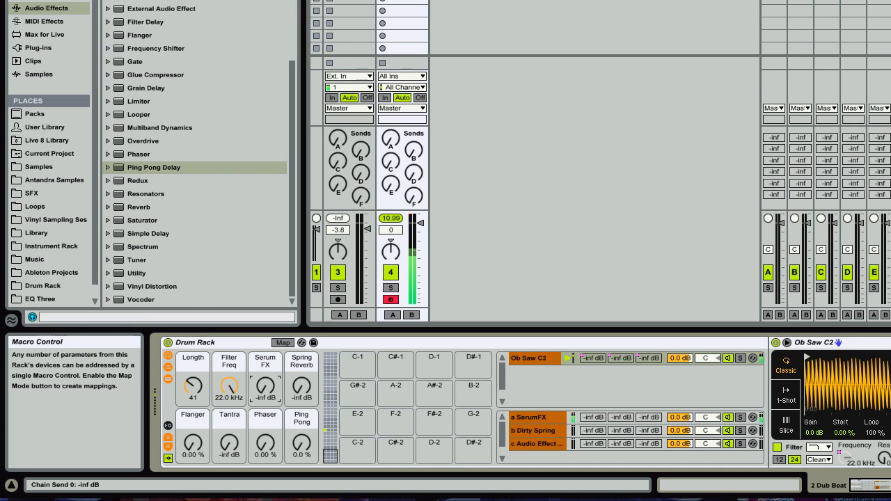
pyautogui.moveTo(301, 387); pyautogui.dragTo(301, 375)
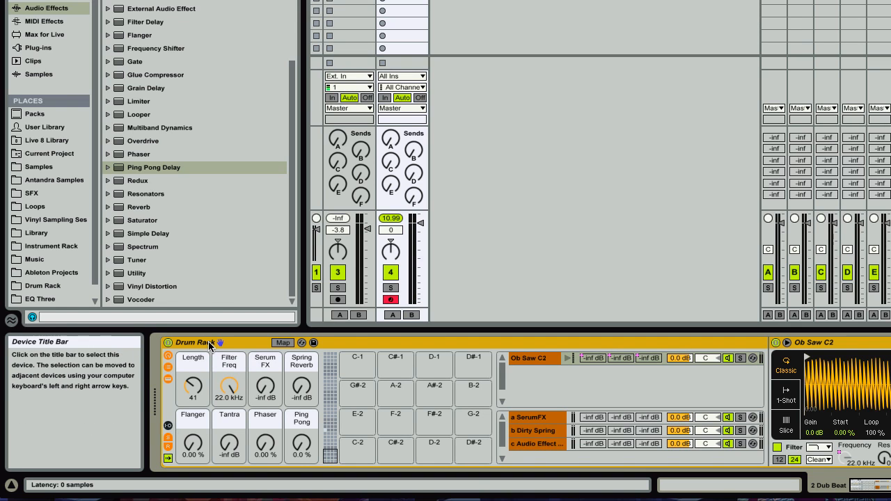
# Rename the rack Custom 01 and save it to User Library > Defaults > Slicing
pyautogui.click(195, 342)
pyautogui.write('Custom')
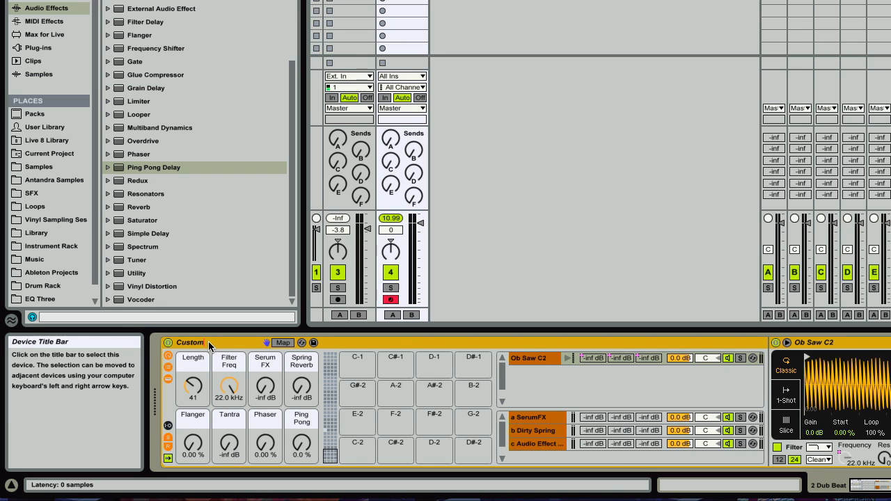
pyautogui.doubleClick(189, 343)
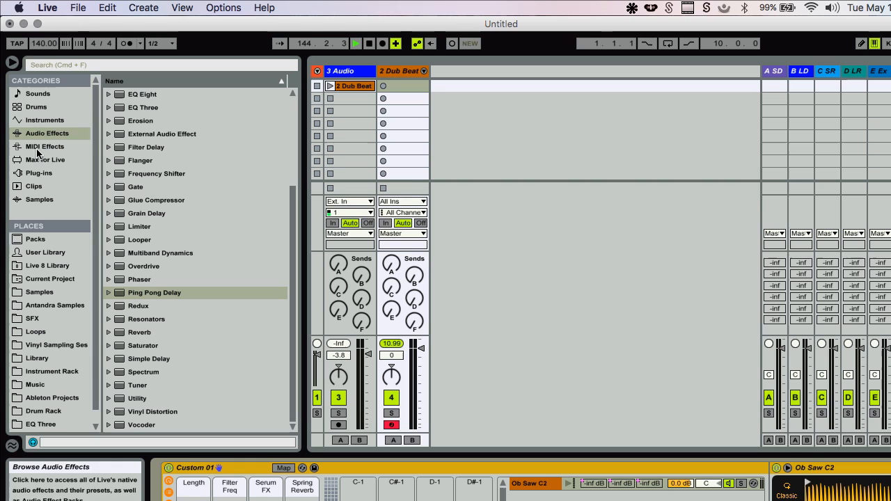
pyautogui.click(44, 252)
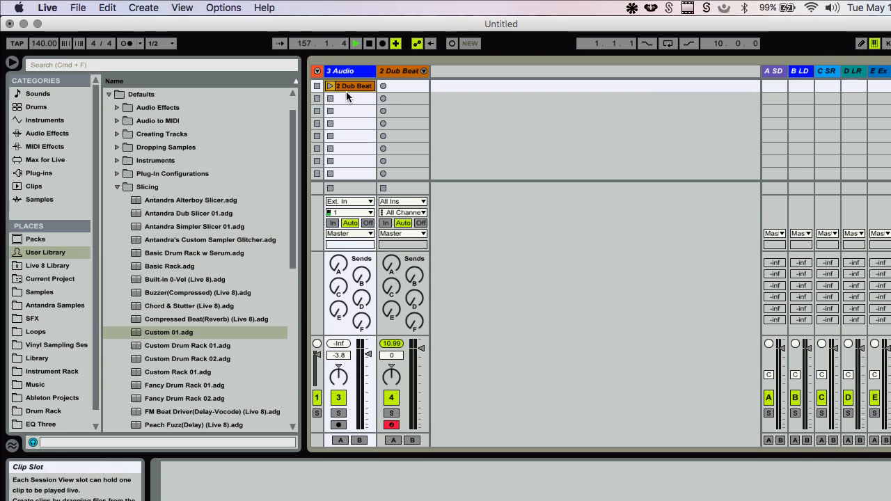
# Slice the Dub Beat clip to a new MIDI track with the Custom 01 slicing preset
pyautogui.rightClick(348, 95)
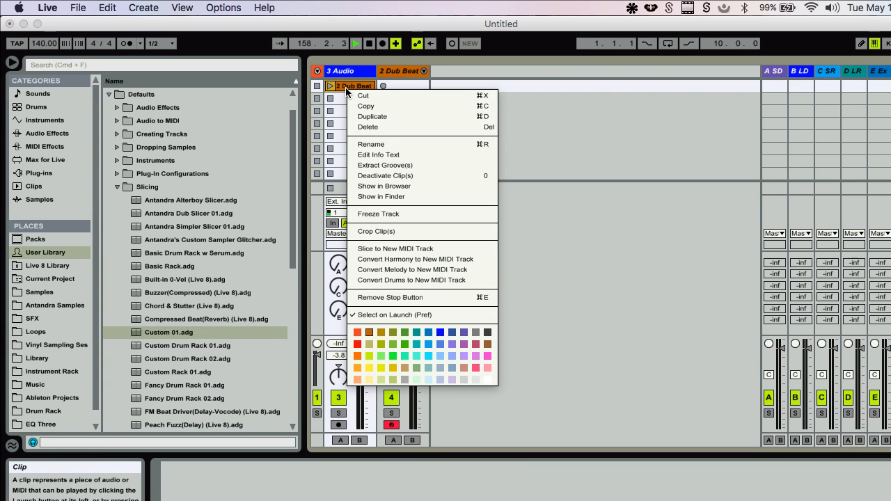
pyautogui.click(396, 248)
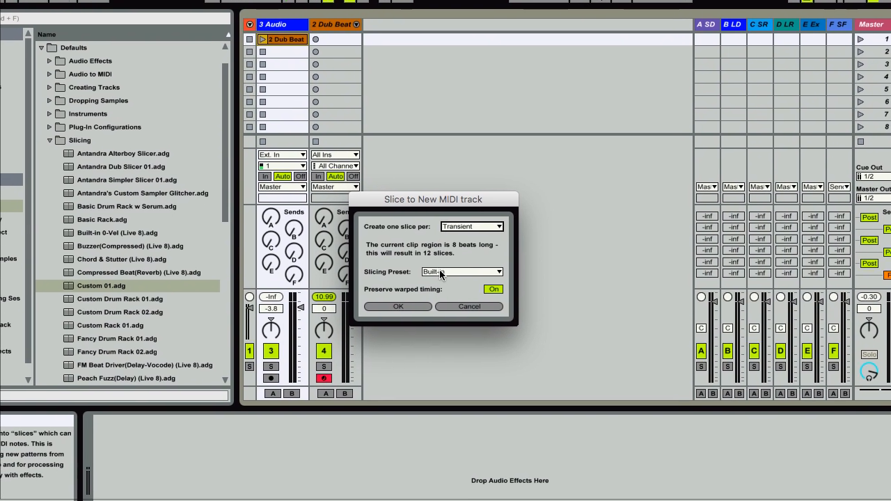
pyautogui.click(462, 271)
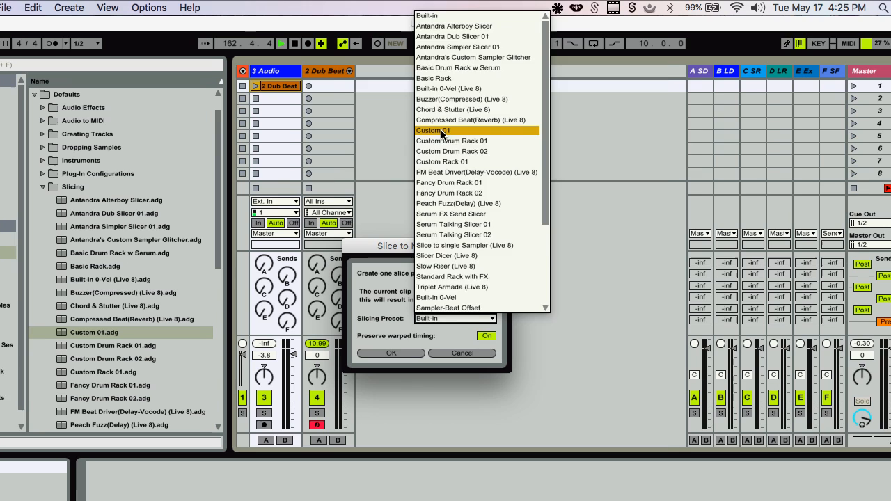
pyautogui.click(437, 131)
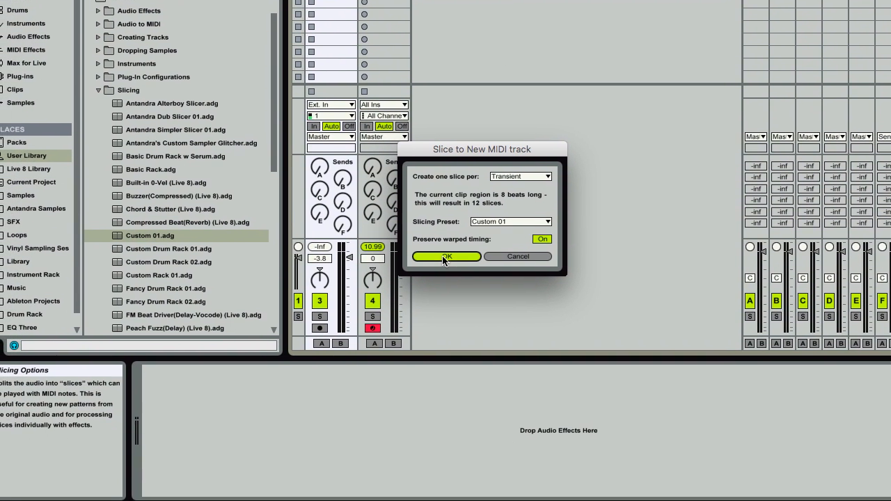
pyautogui.click(446, 256)
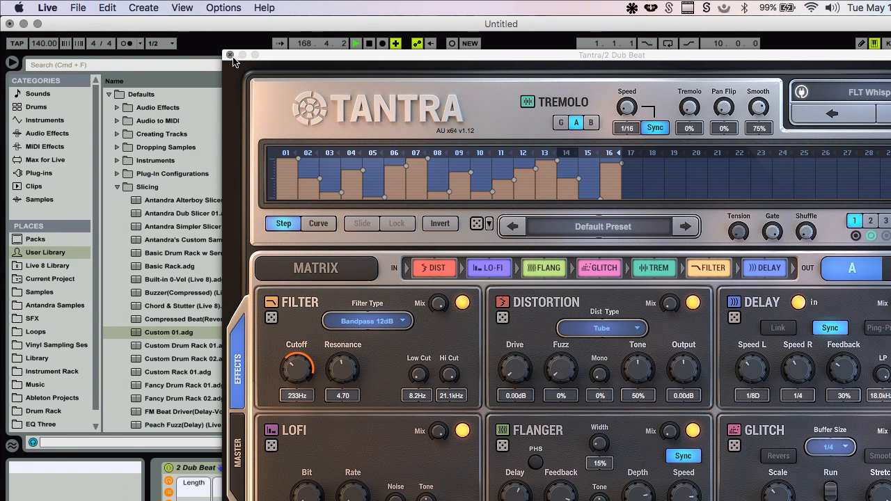
# Close Tantra and inspect the Dirty Spring return chain and the Slice 12 pad of the sliced rack
pyautogui.click(232, 56)
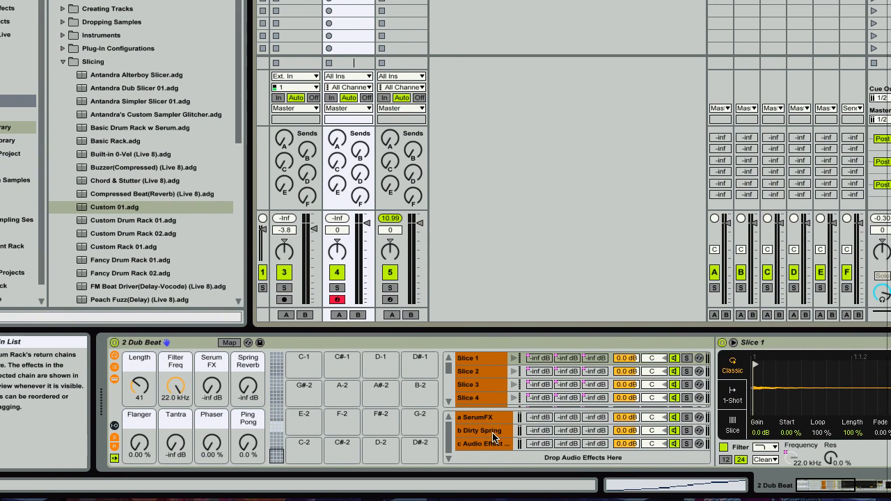
pyautogui.click(483, 430)
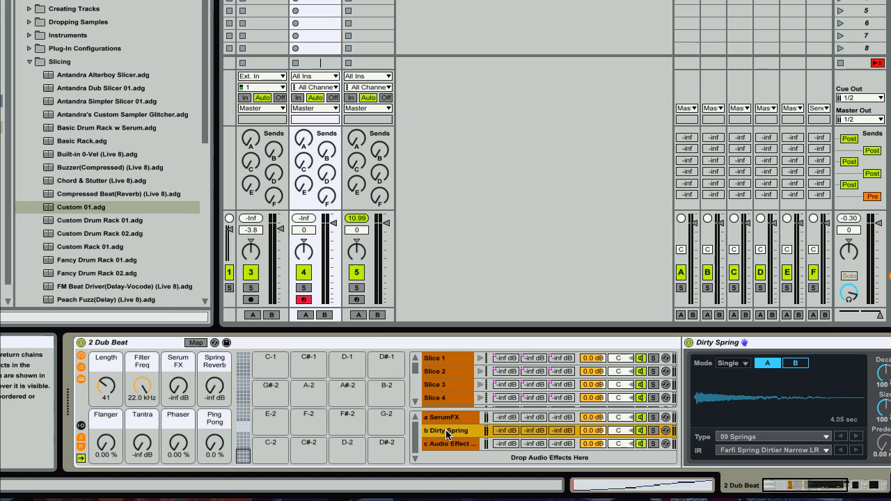
pyautogui.click(437, 384)
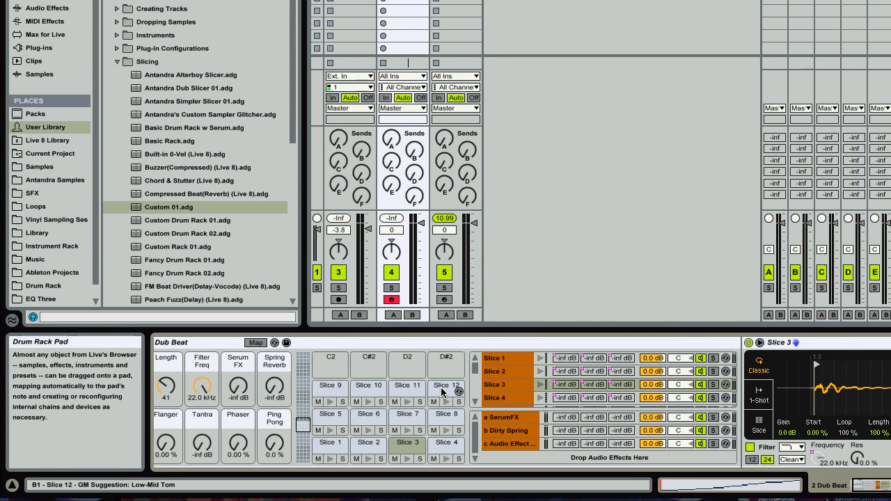
pyautogui.click(444, 384)
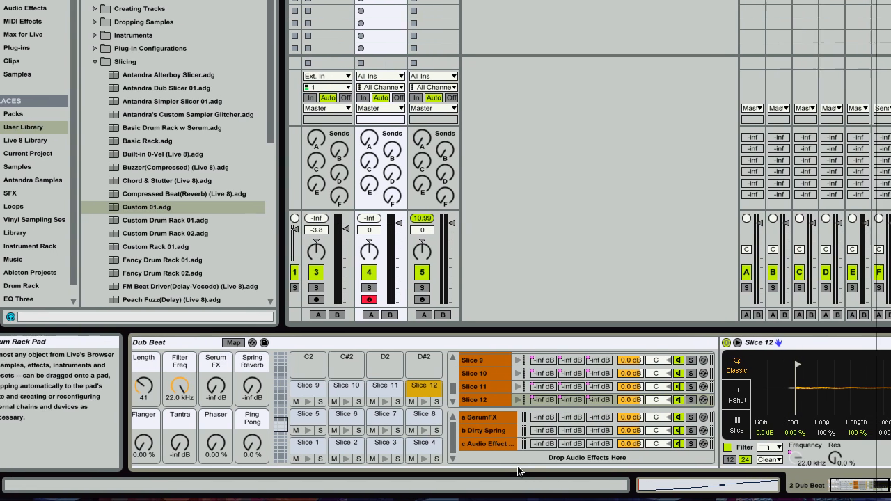
pyautogui.click(484, 432)
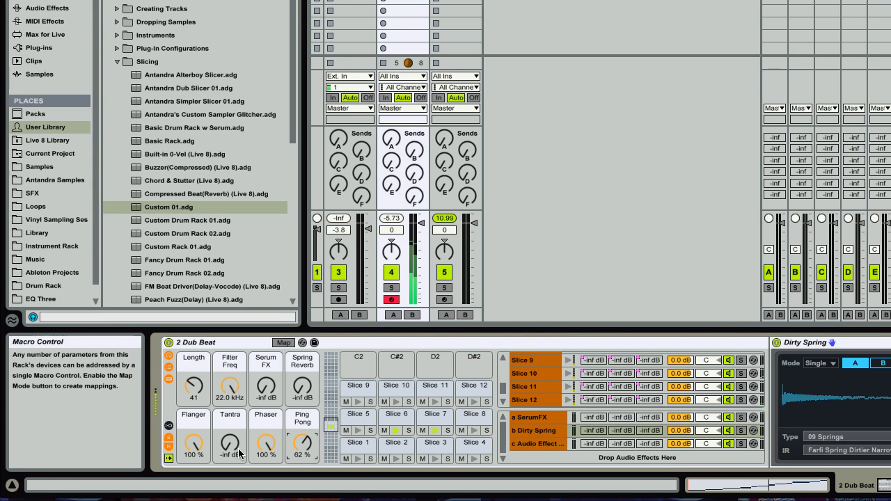
# Audition the Tantra and Spring Reverb macros, then lengthen the slices to 103 with effects back at 0%
pyautogui.moveTo(229, 443); pyautogui.dragTo(230, 417)
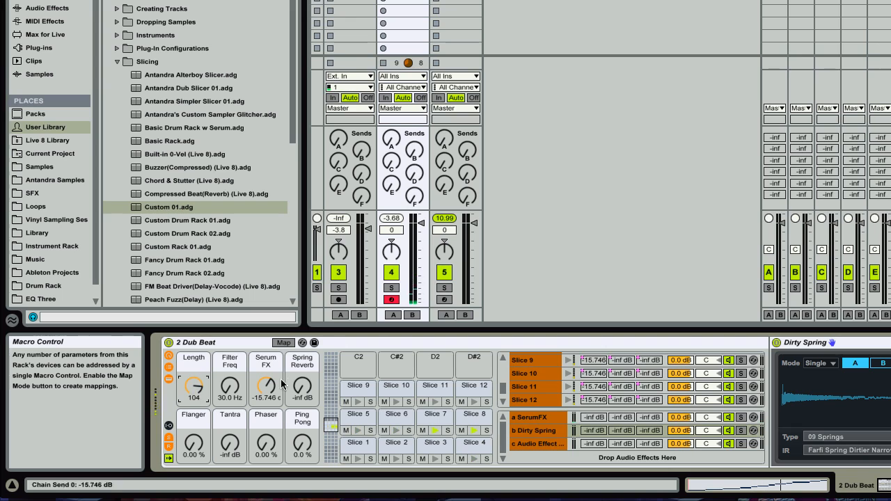
pyautogui.moveTo(302, 387); pyautogui.dragTo(302, 383)
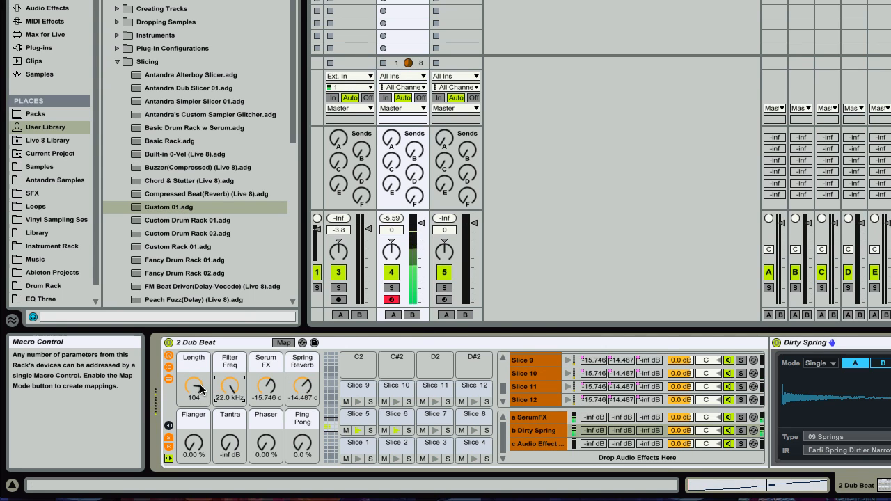
pyautogui.moveTo(194, 387); pyautogui.dragTo(193, 369)
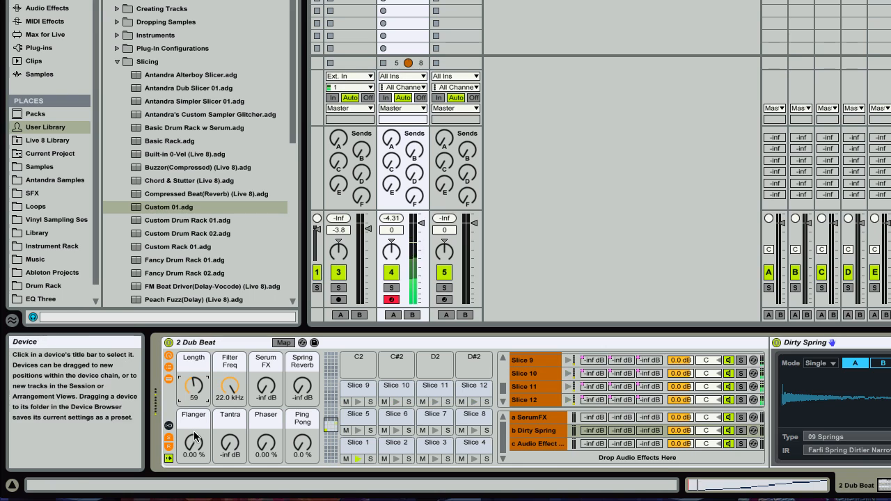
pyautogui.moveTo(194, 444); pyautogui.dragTo(193, 424)
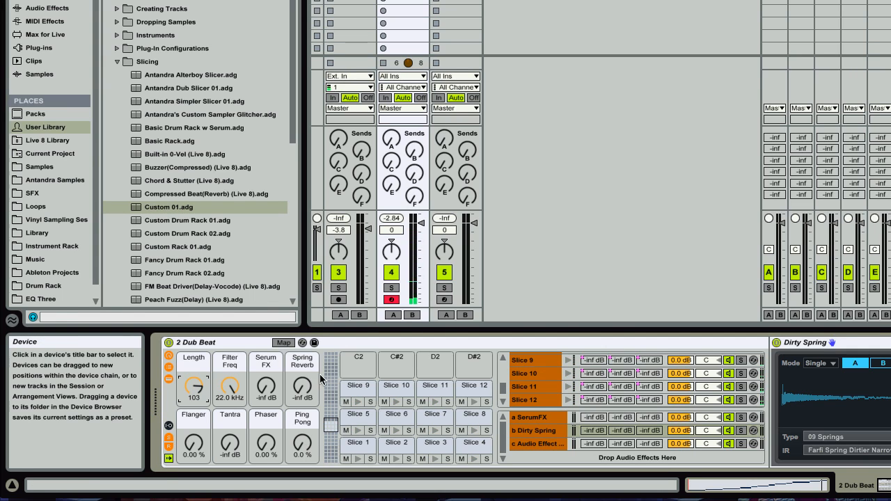
pyautogui.moveTo(358, 387)
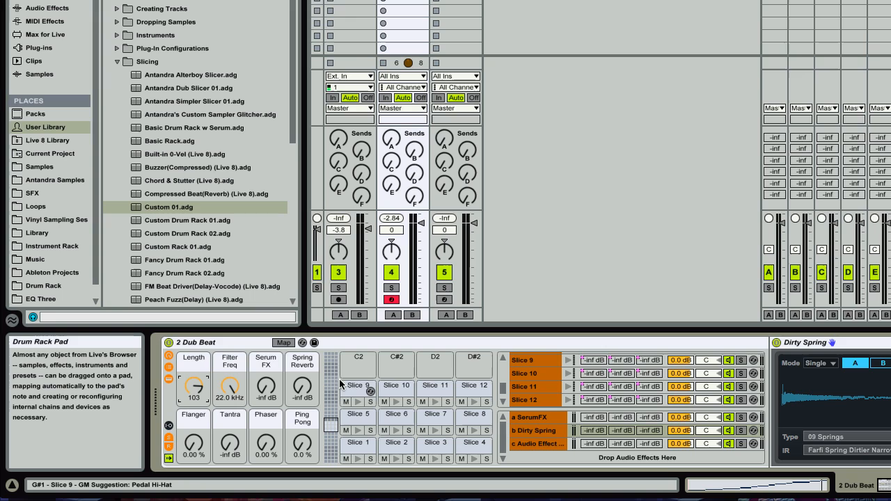